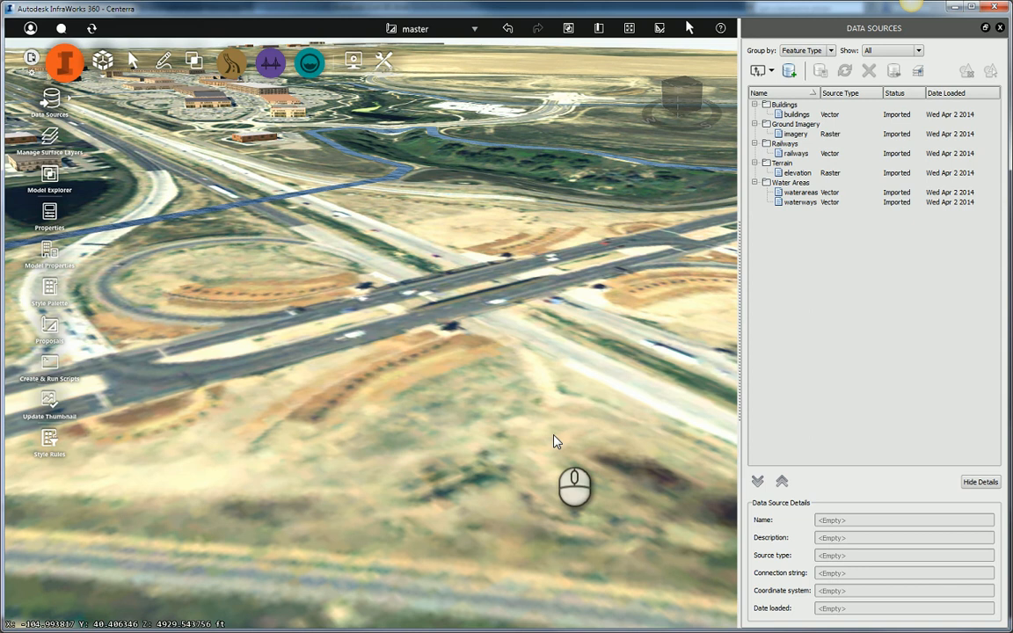
mouse_move(660, 388)
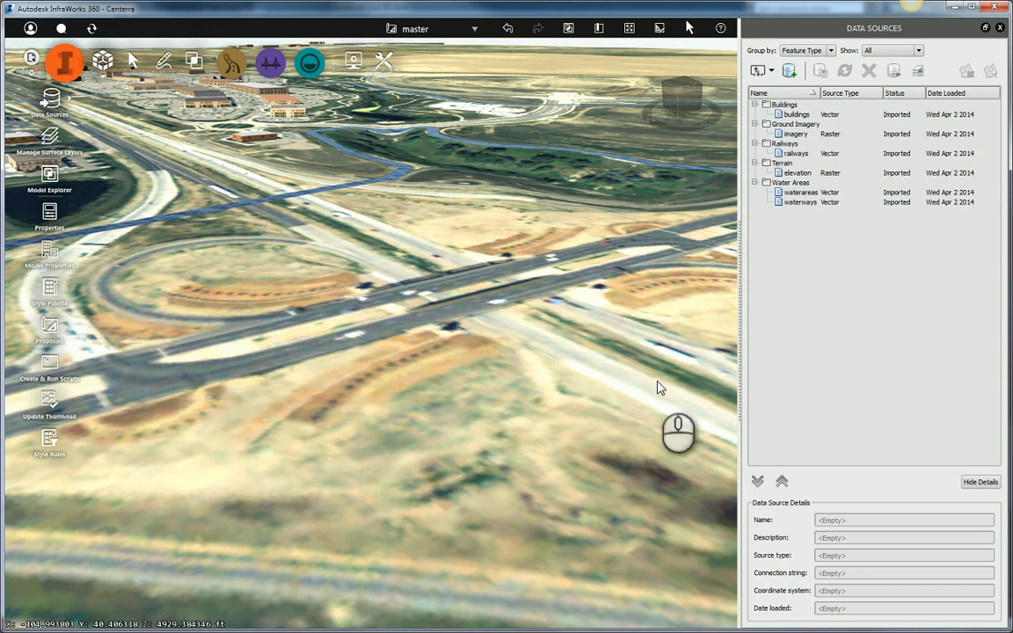
Step: Add the RoadCLLocal.shp road centerline shapefile as a new SHP data source
click(772, 70)
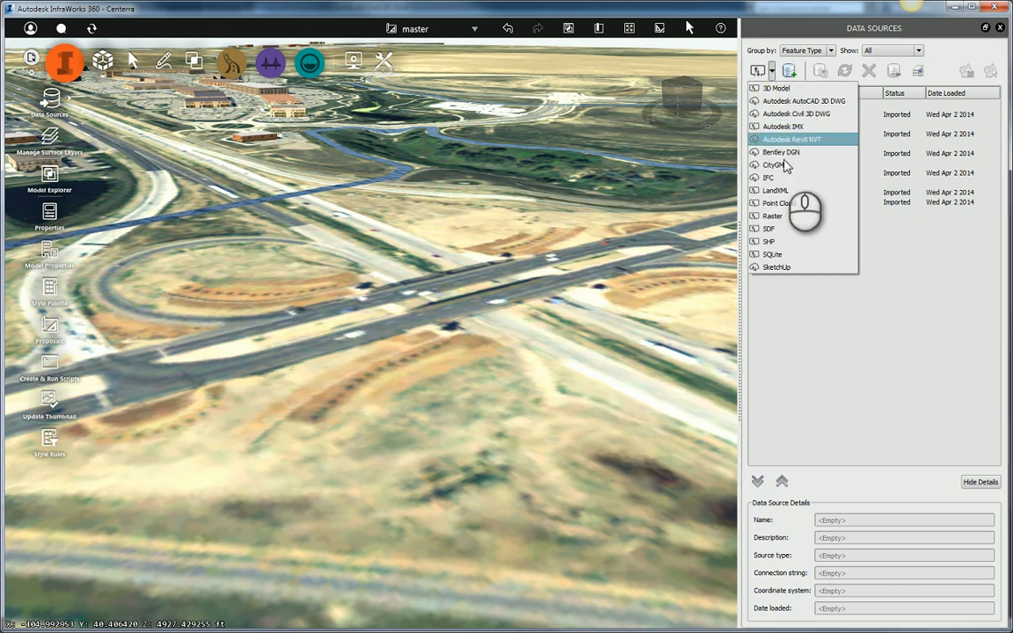
click(768, 241)
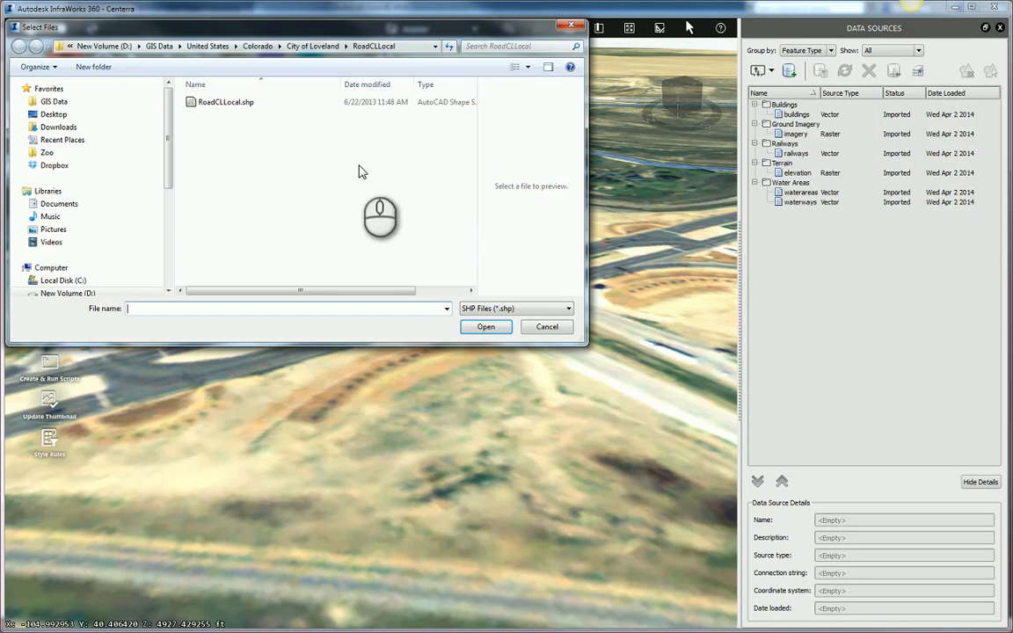
click(486, 327)
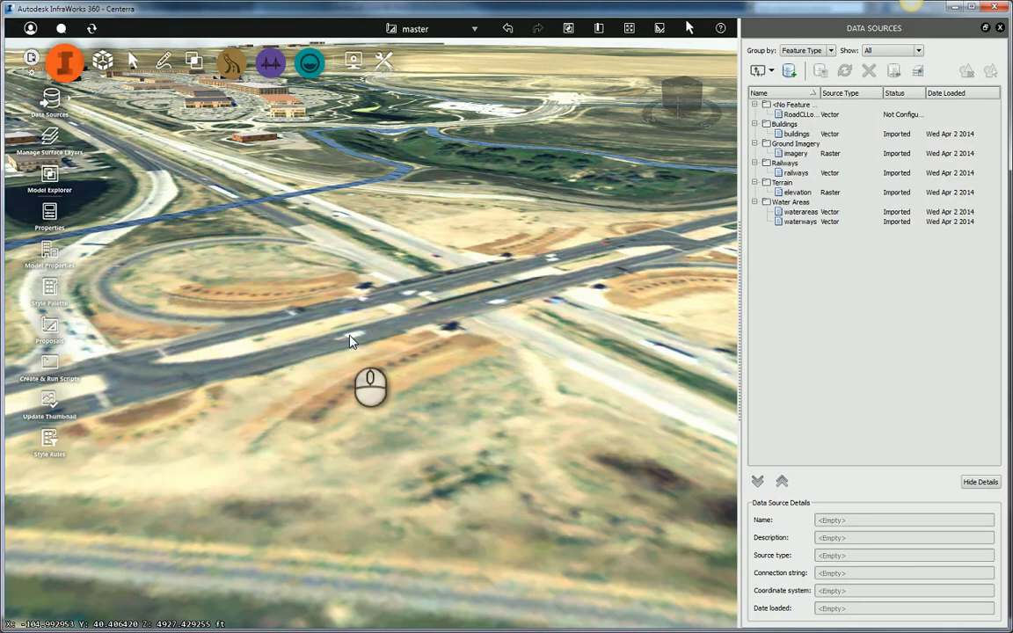
Step: Configure RoadCLLocal with type Roads and rule style Street/Sidewalks with Lamps
click(800, 114)
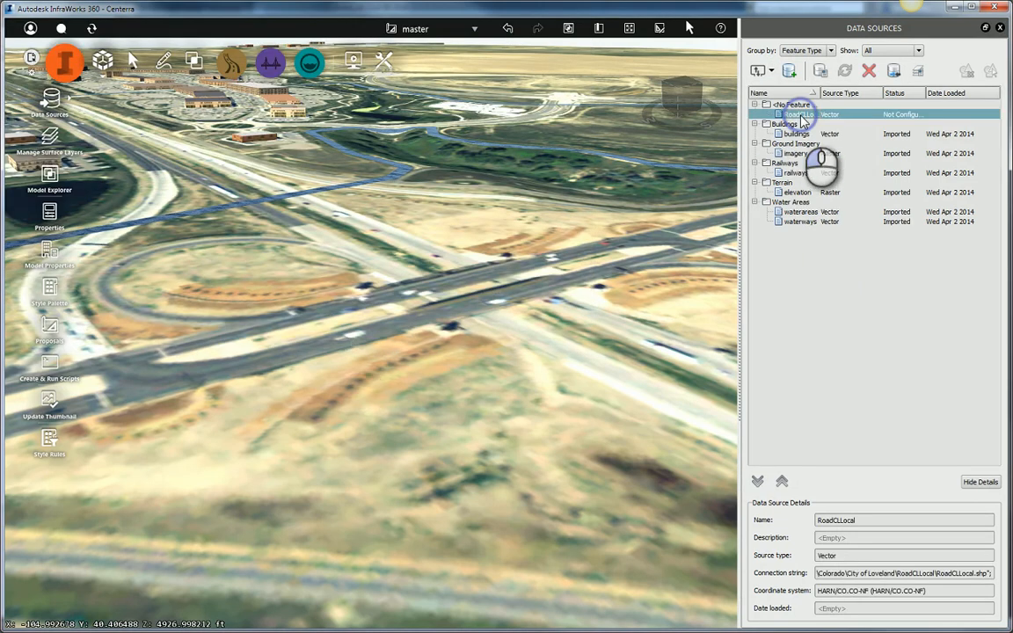
double_click(798, 115)
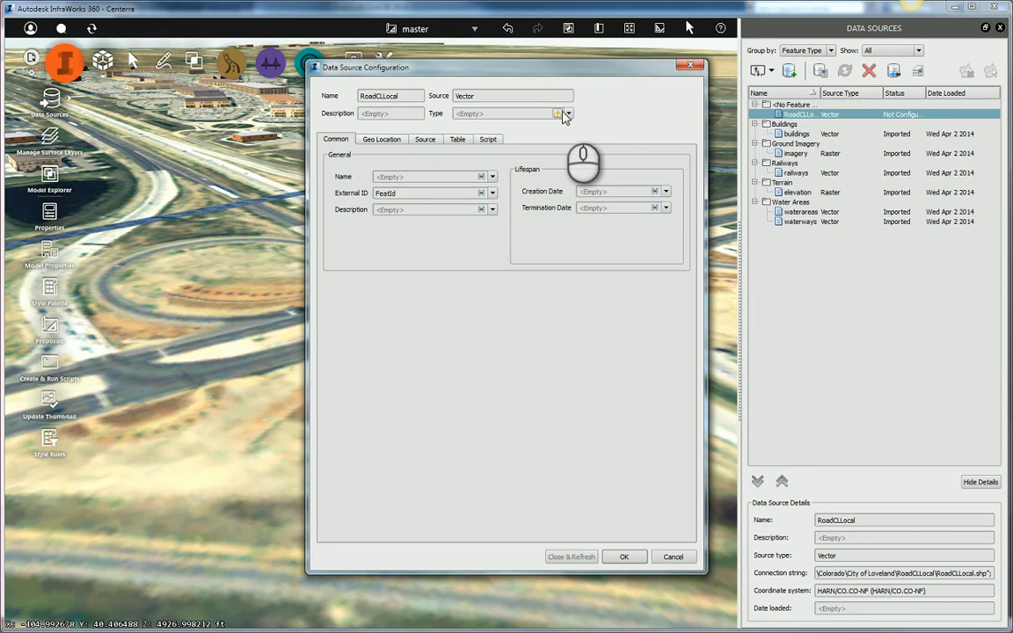
click(568, 114)
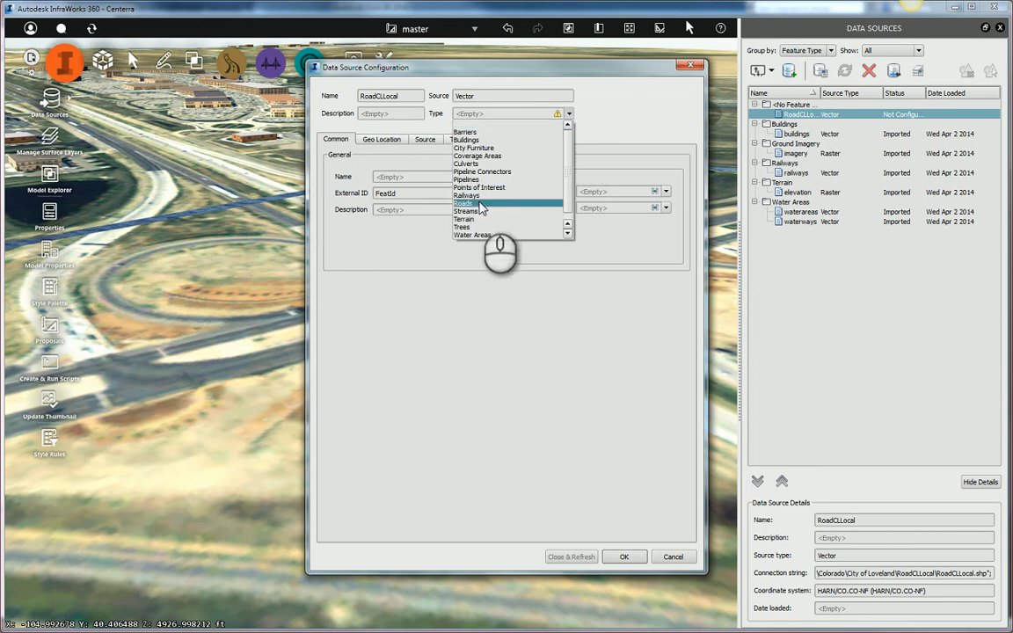
click(463, 203)
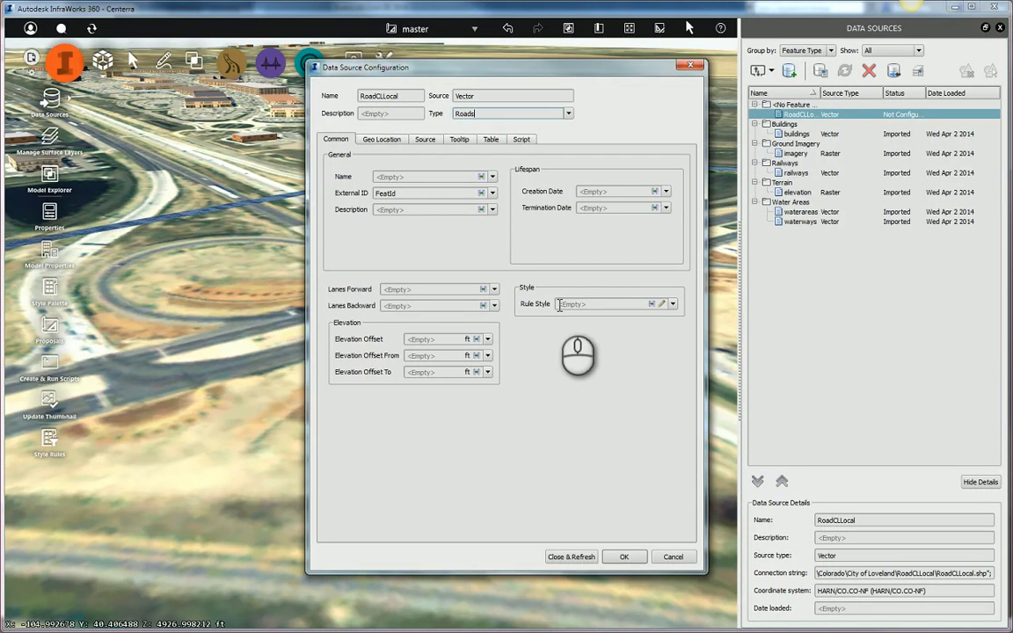
mouse_move(689, 314)
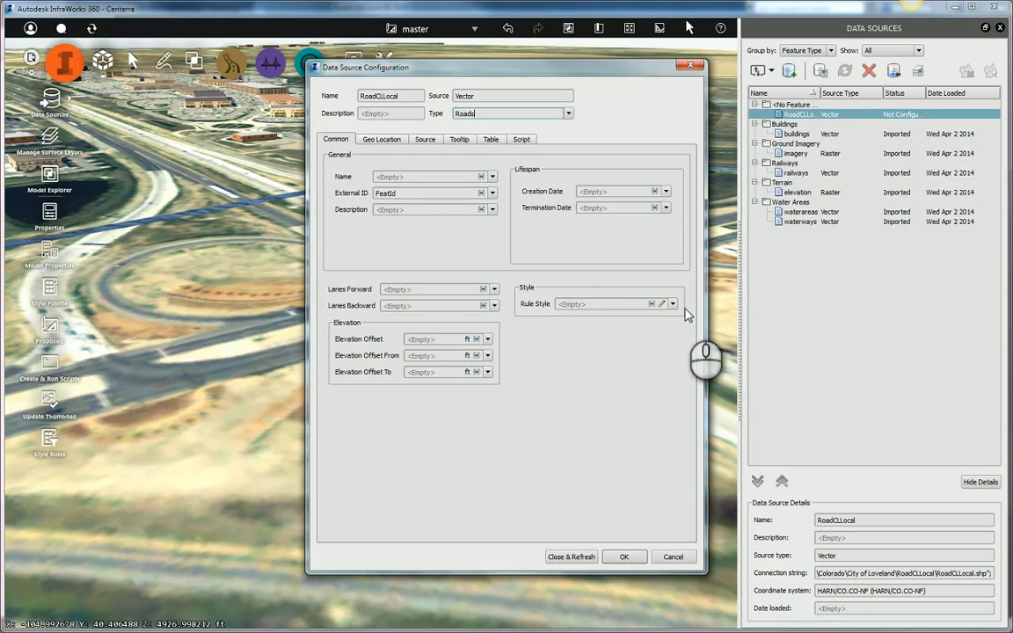
click(663, 304)
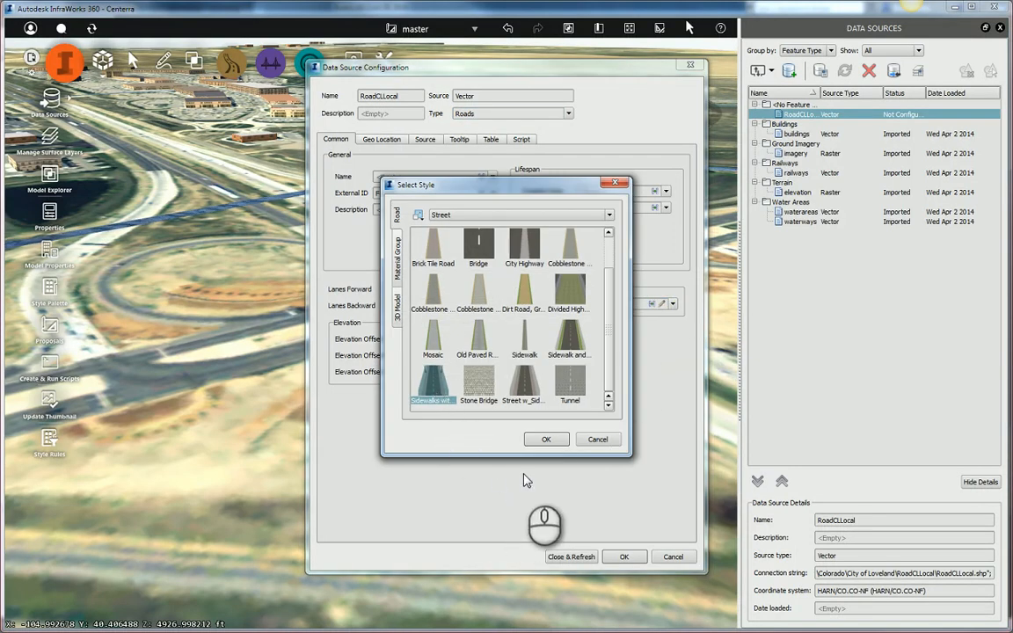
click(546, 439)
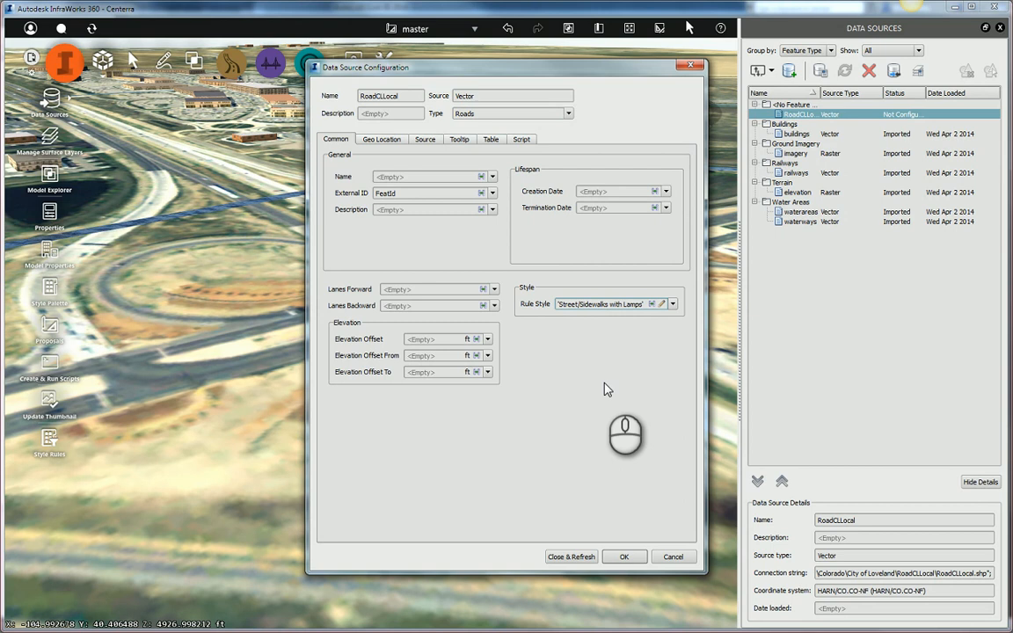
mouse_move(620, 407)
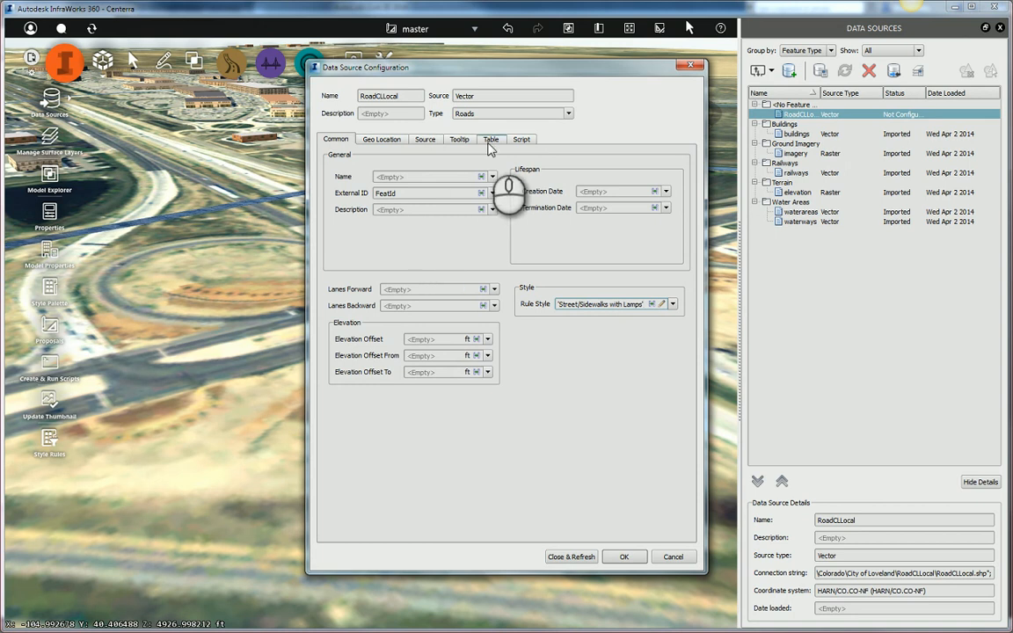
Step: Map the roads' Description property to the shapefile's ROAD_CLASS attribute
click(491, 139)
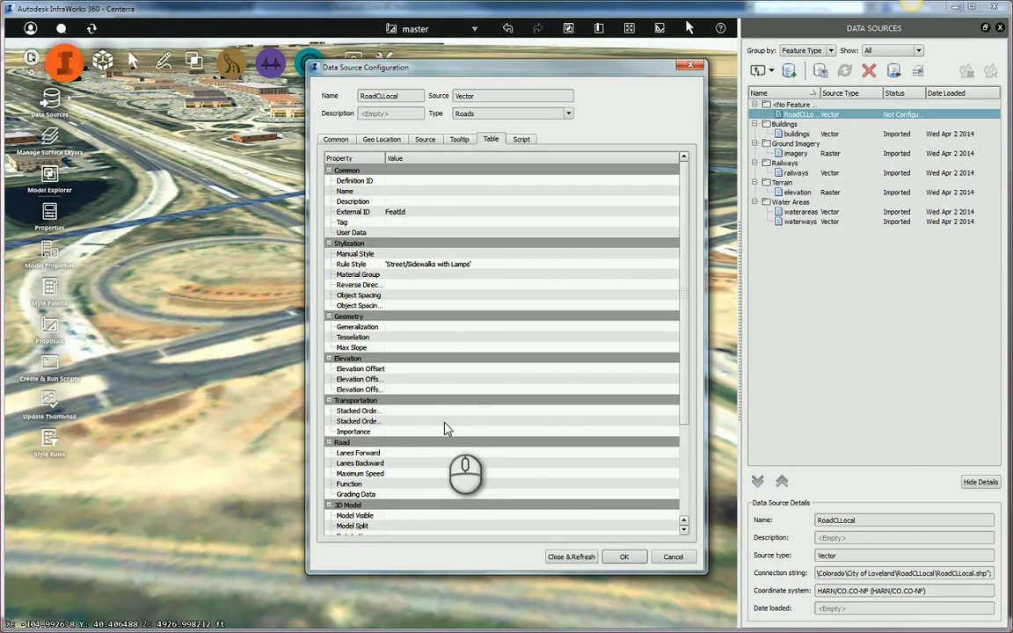
mouse_move(413, 242)
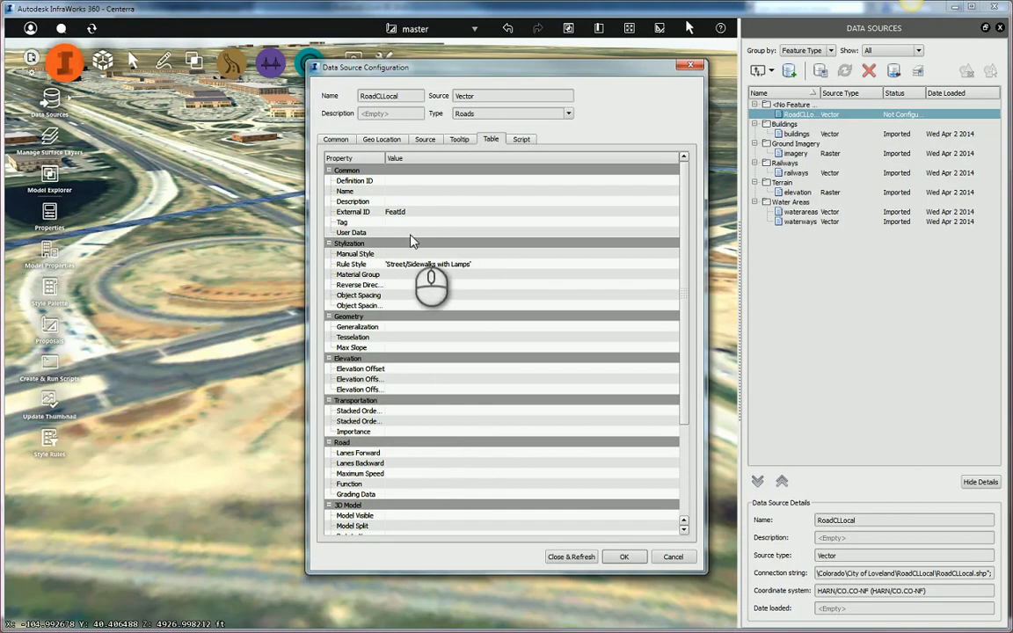
click(335, 139)
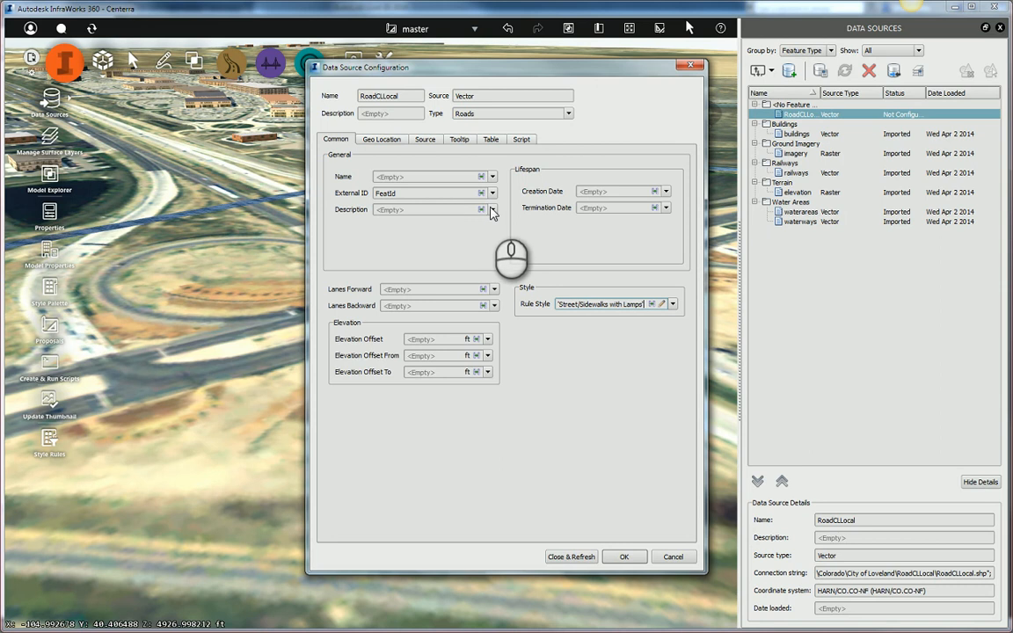
click(492, 210)
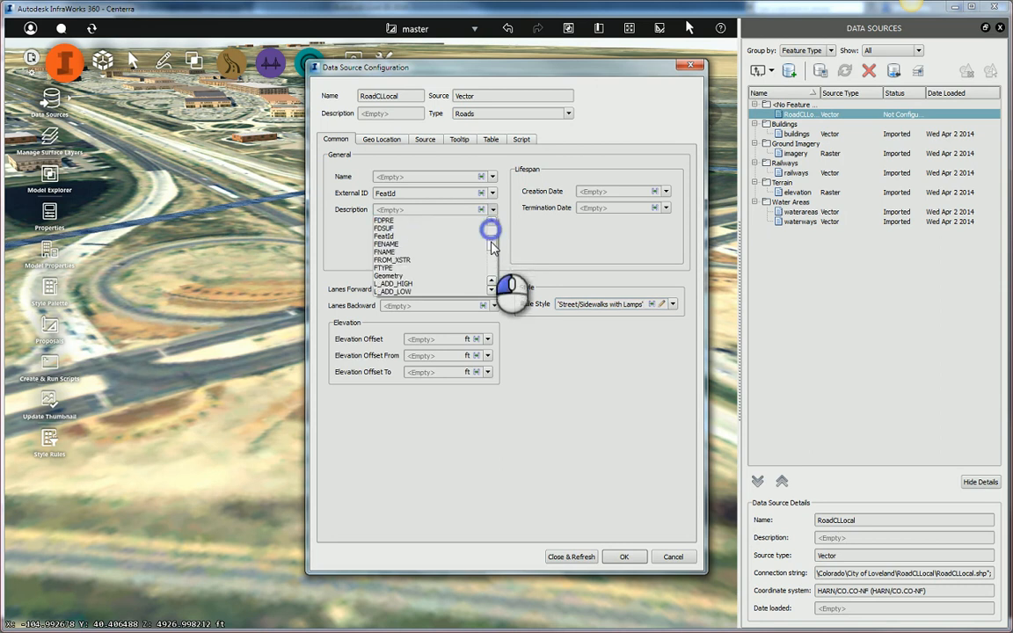
scroll(down, 3)
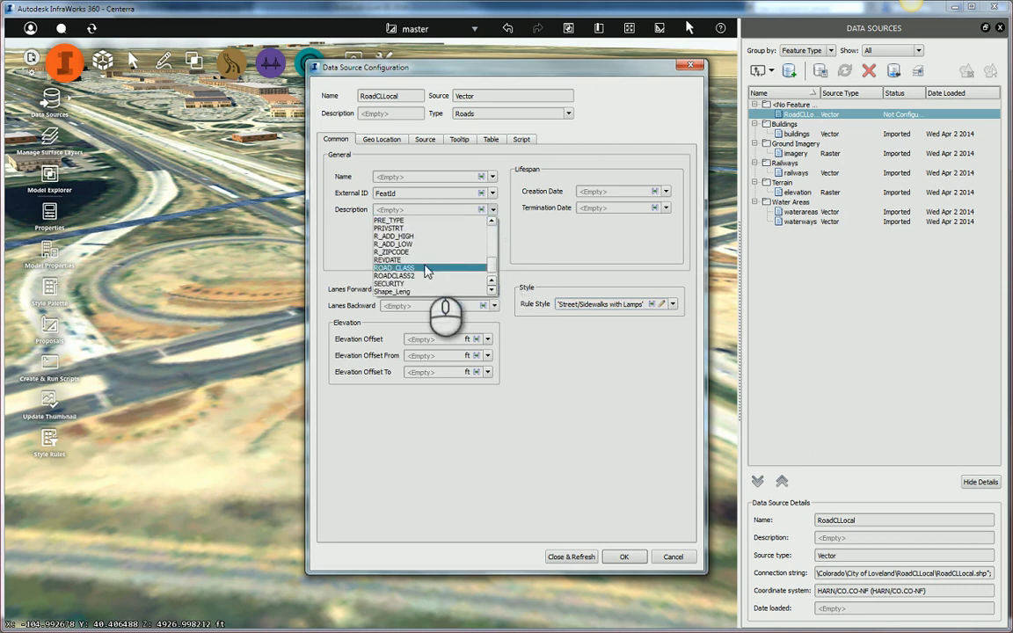
click(394, 268)
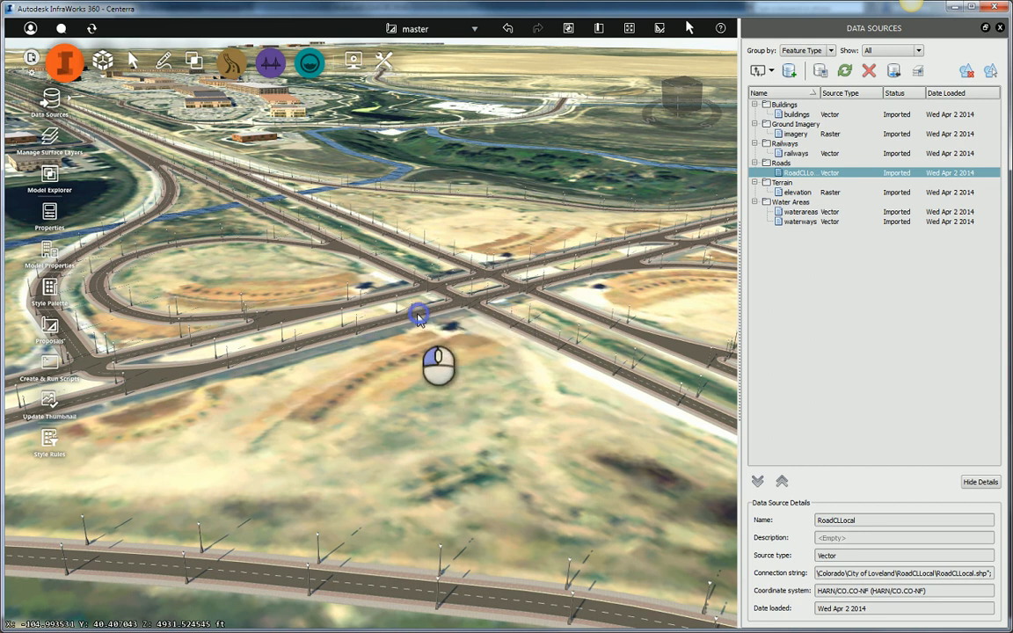
Step: Inspect an imported highway road's properties to confirm Description HWY-DIVIDED
right_click(418, 315)
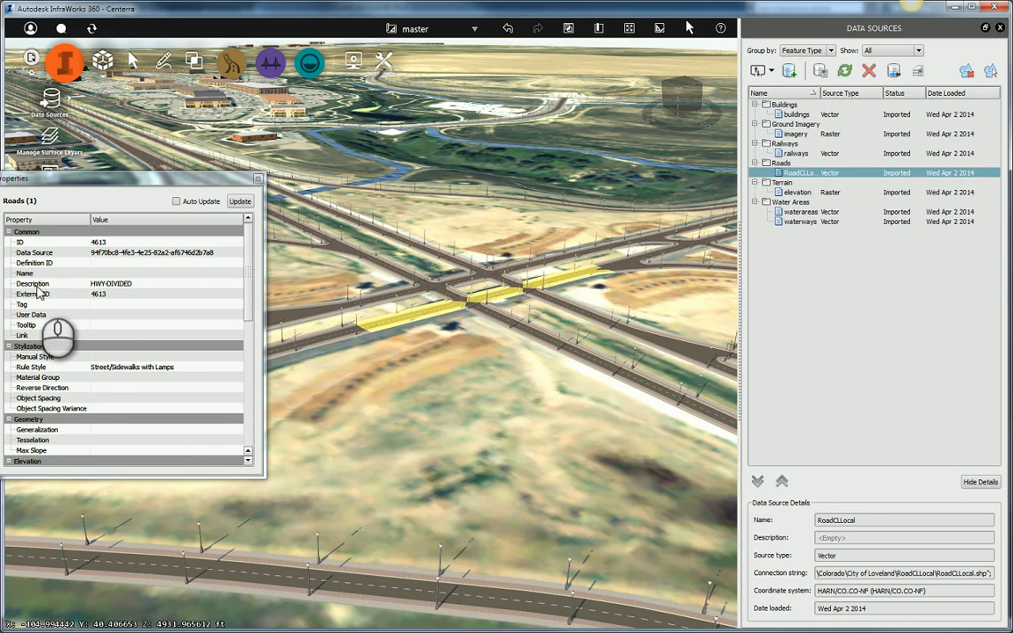
mouse_move(114, 283)
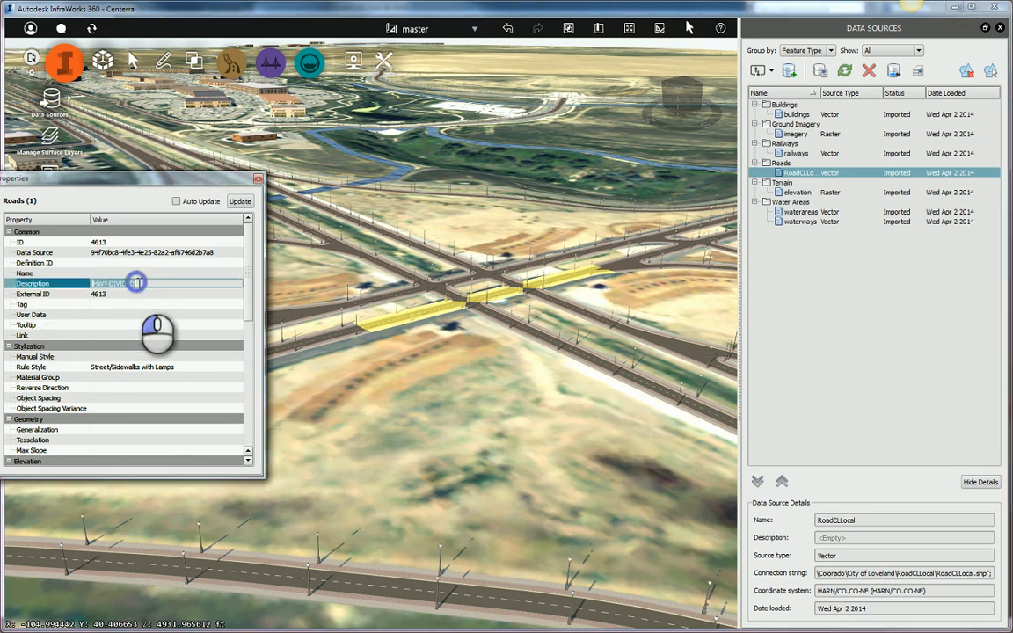
mouse_move(479, 277)
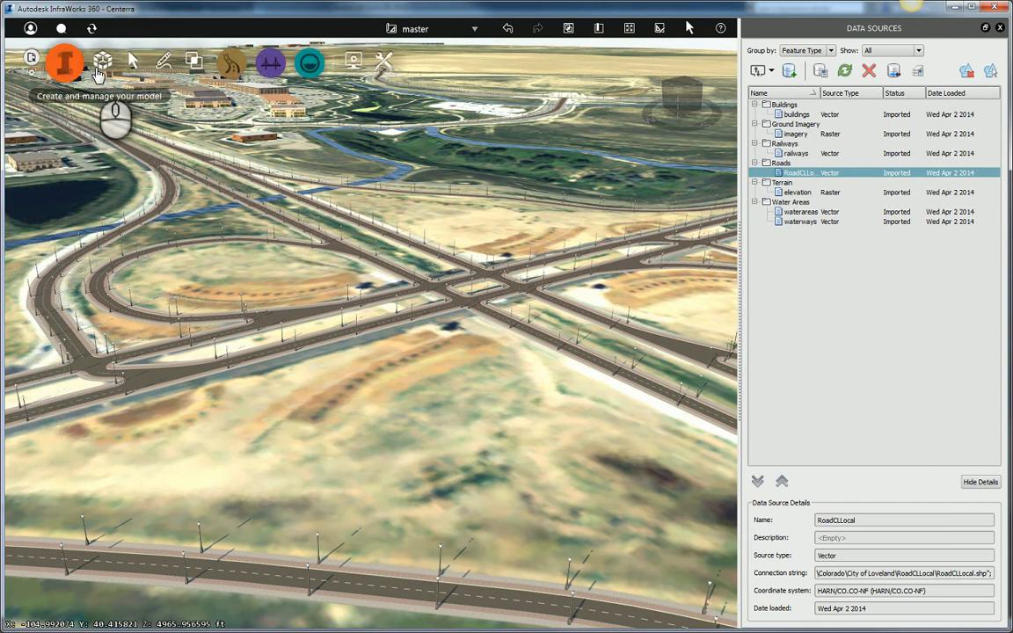
Step: Bring up the Style Rules window on the empty Roads category
click(103, 61)
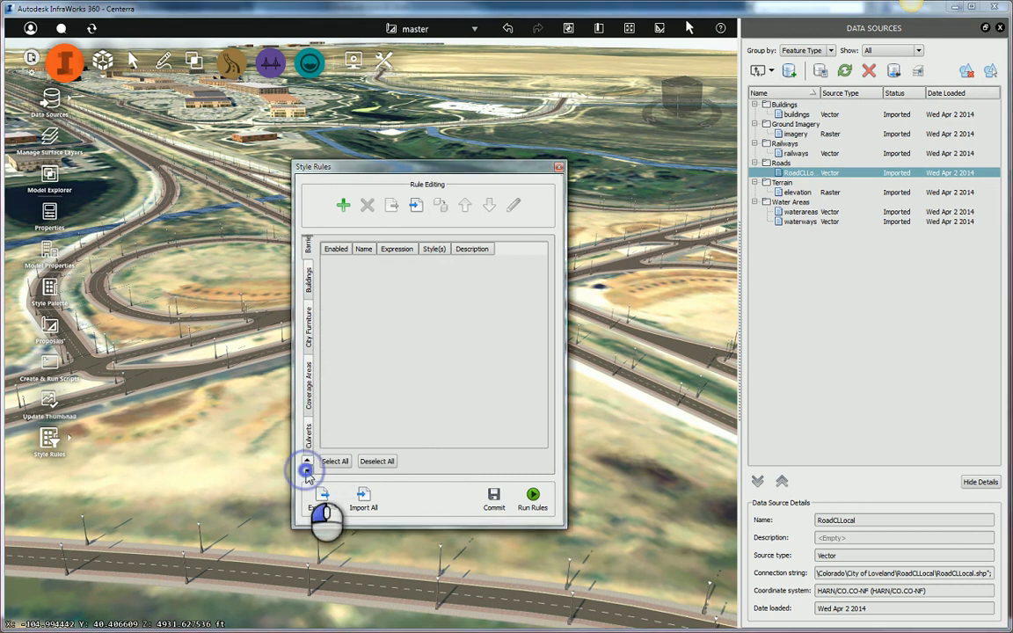
click(307, 462)
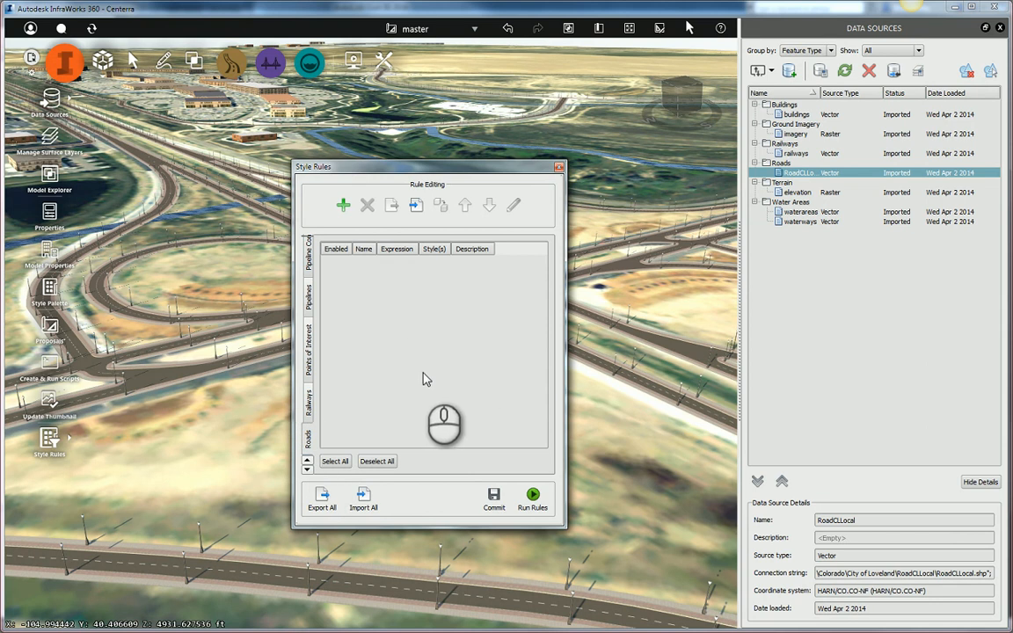
mouse_move(420, 308)
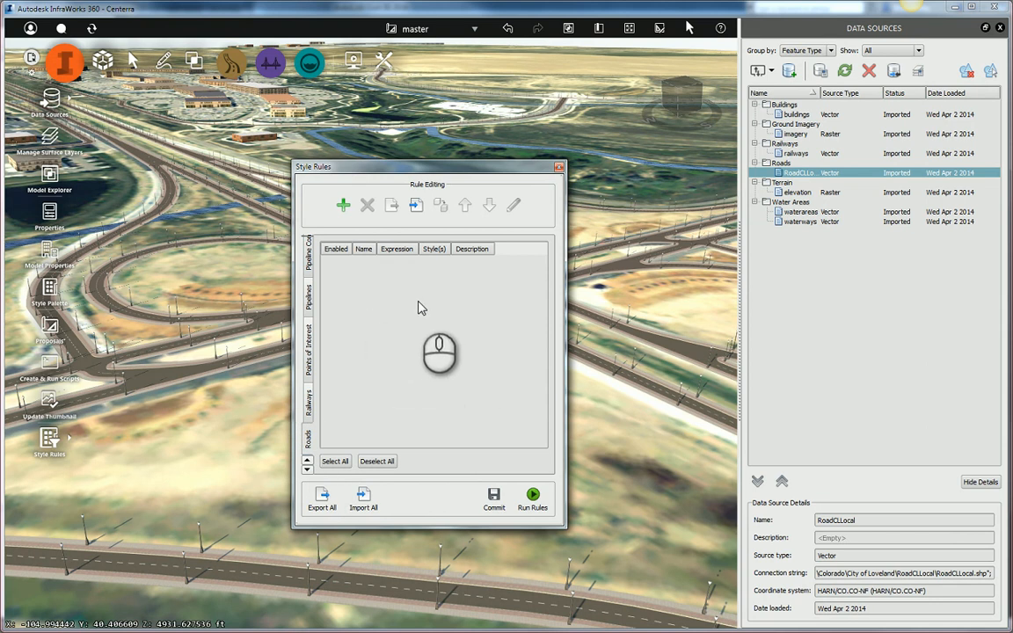
Step: Add a new enabled Roads style rule named LOCAL
click(343, 205)
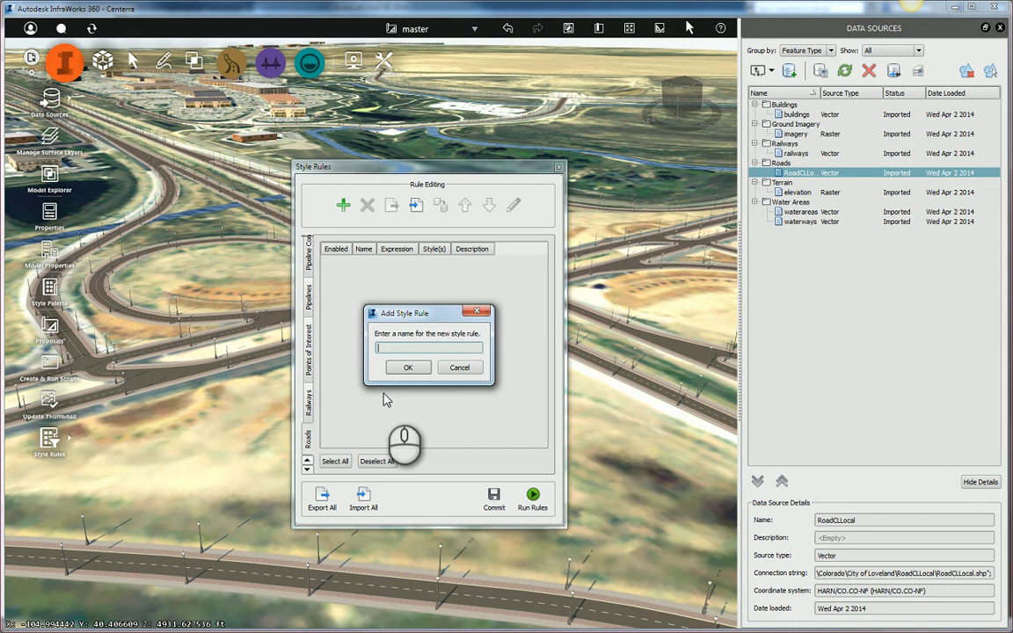
text(LOCAL)
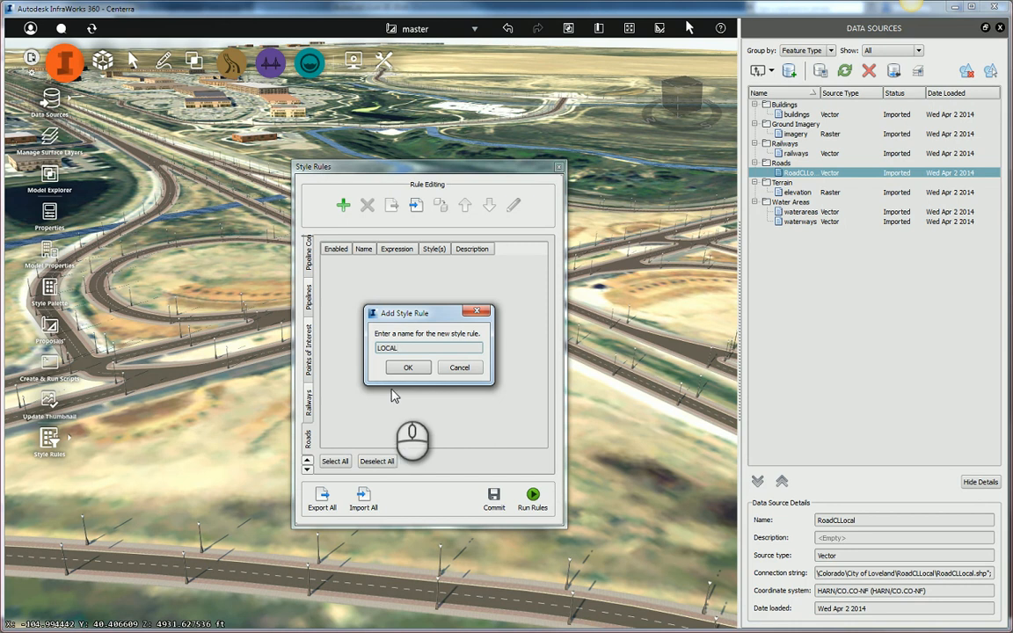
click(407, 366)
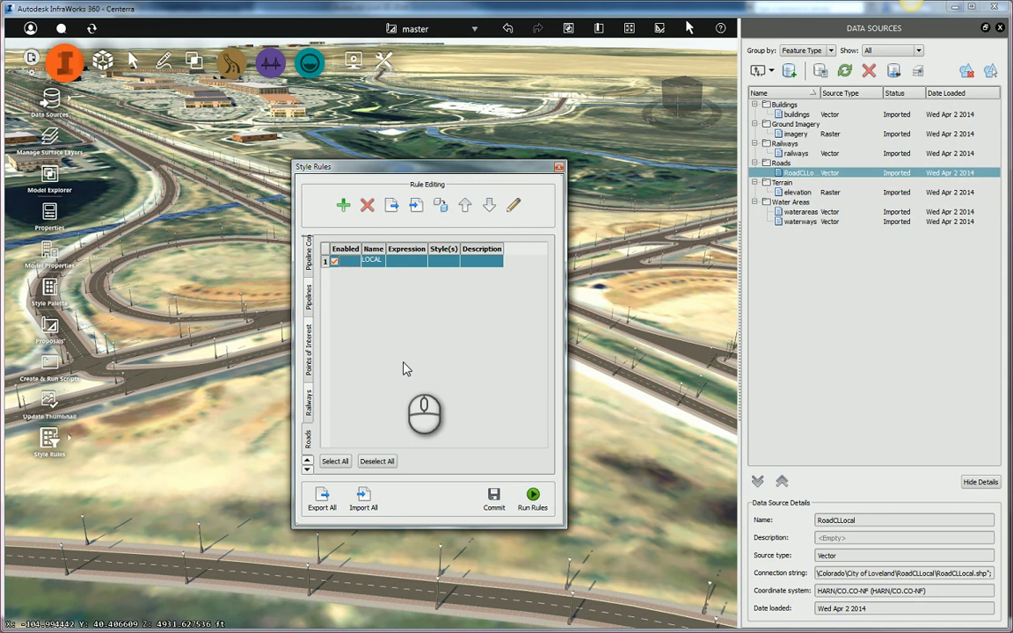
mouse_move(409, 264)
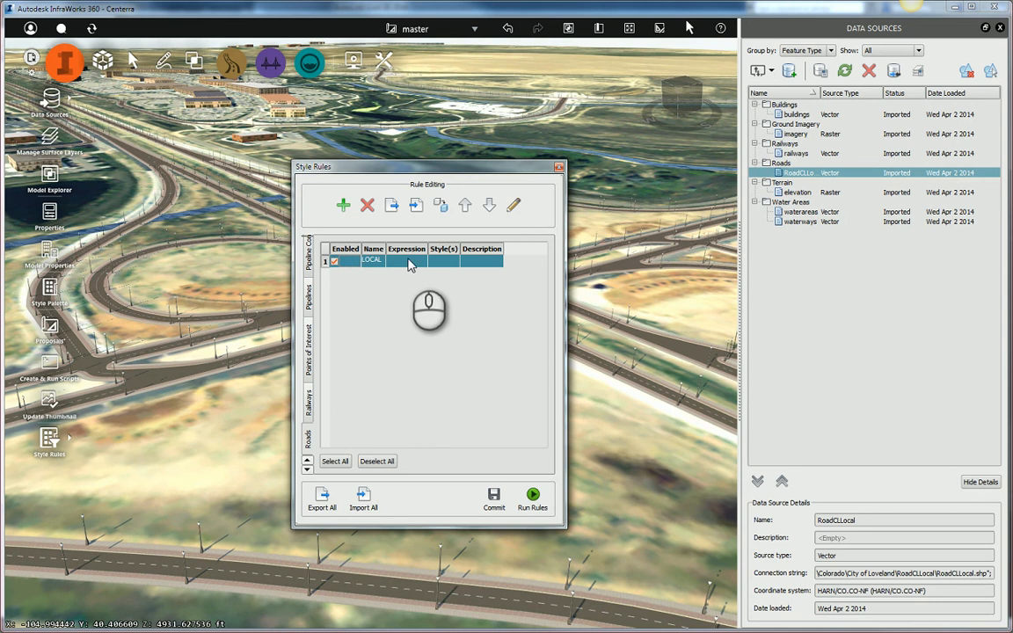
mouse_move(514, 205)
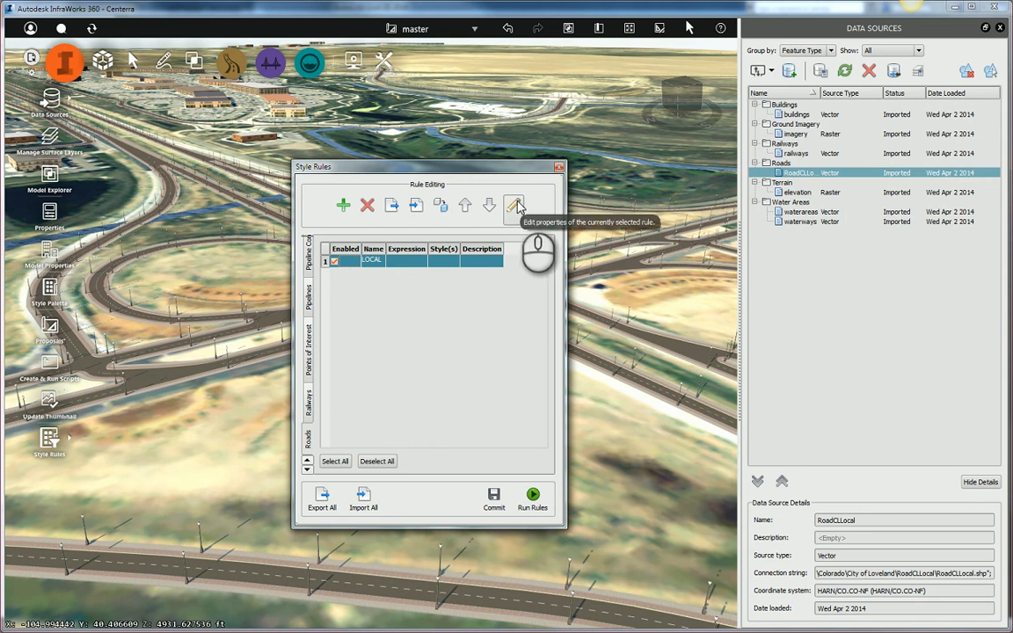
Step: Edit the LOCAL rule and start its filter expression builder
click(515, 205)
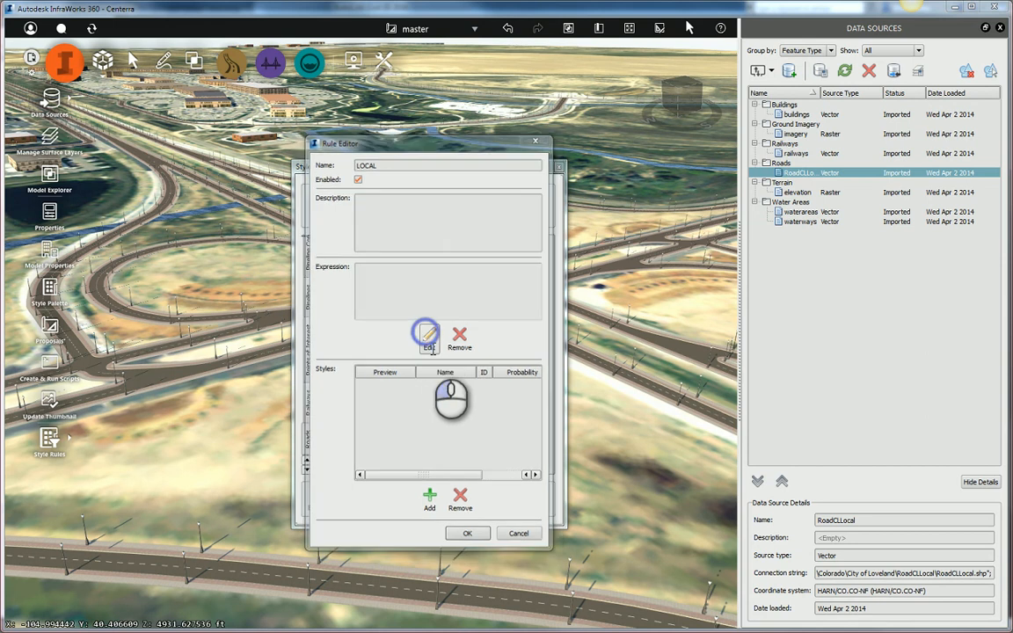
click(427, 337)
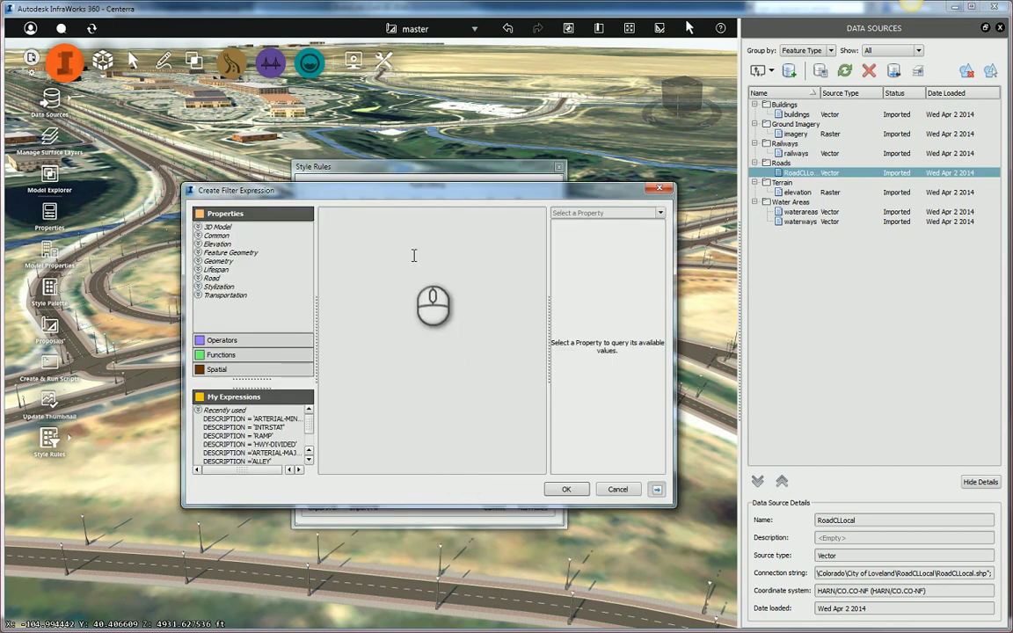
mouse_move(441, 353)
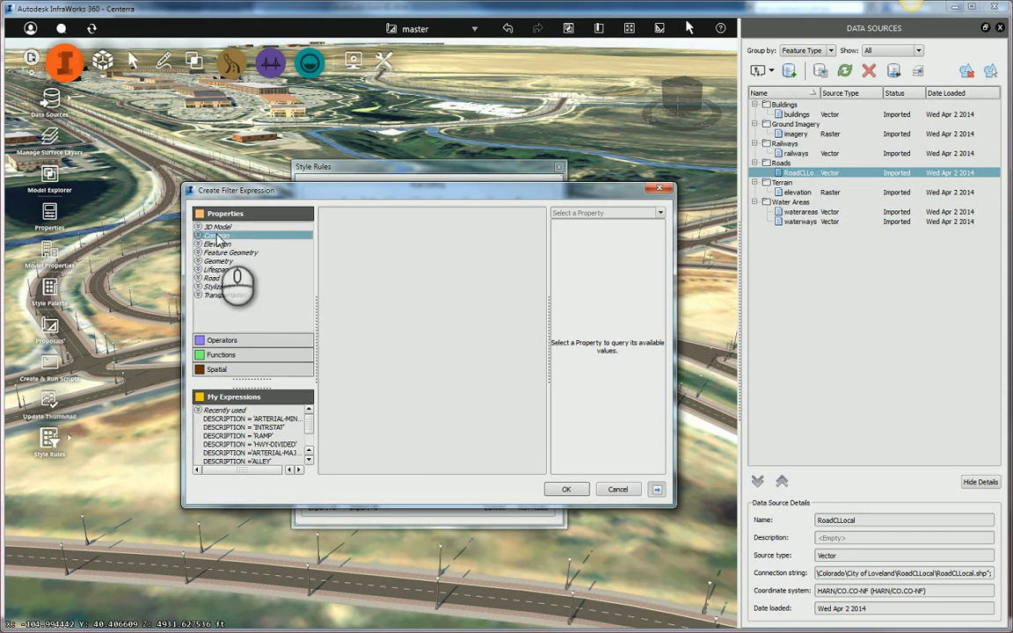
Step: Build the filter expression DESCRIPTION = 'LOCAL' from the Common properties and existing values
click(219, 235)
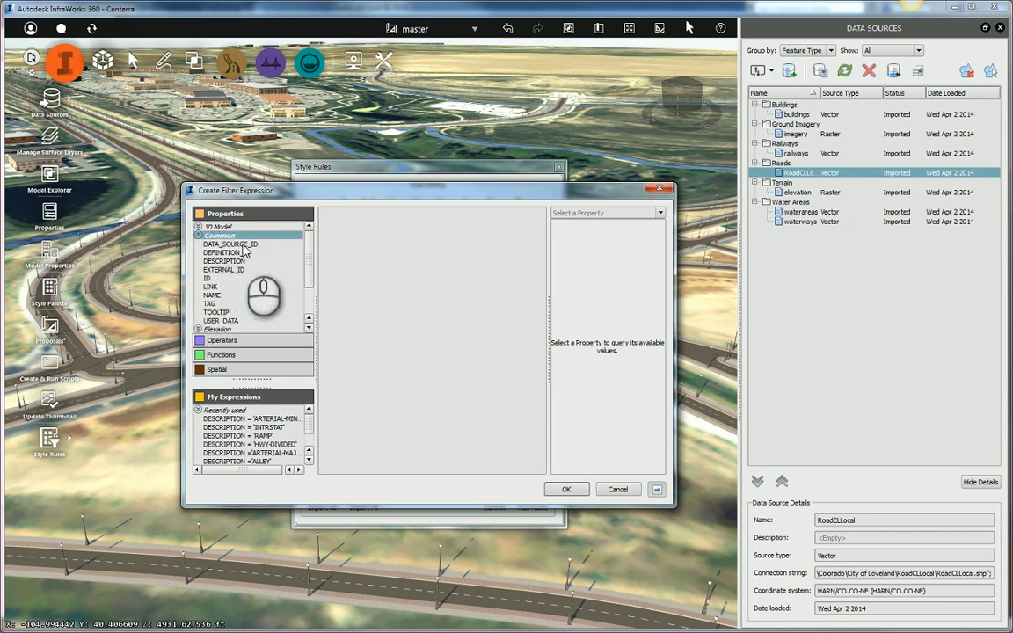
click(225, 261)
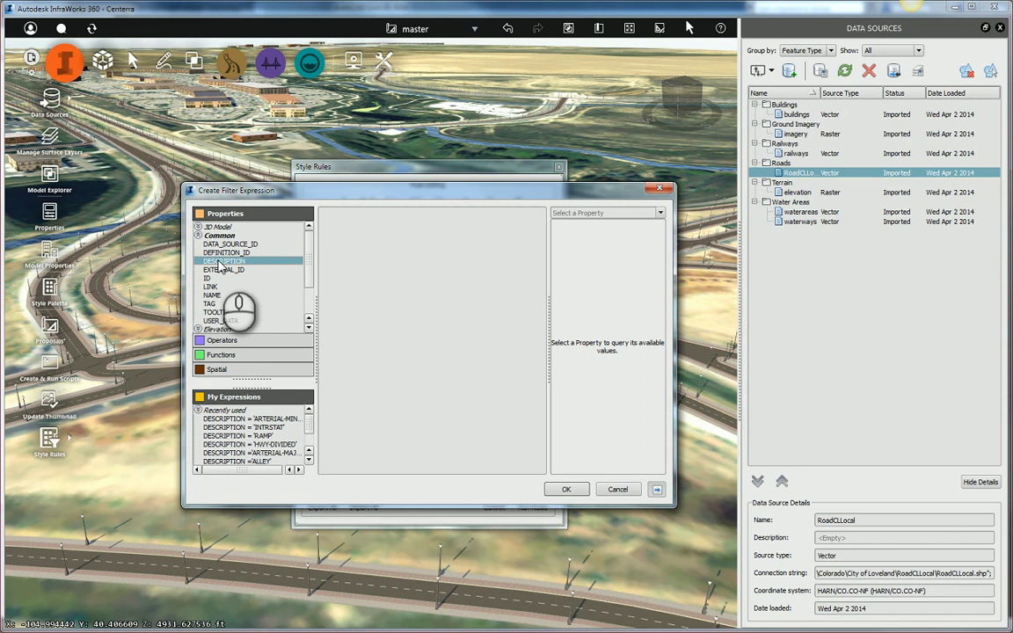
mouse_move(223, 261)
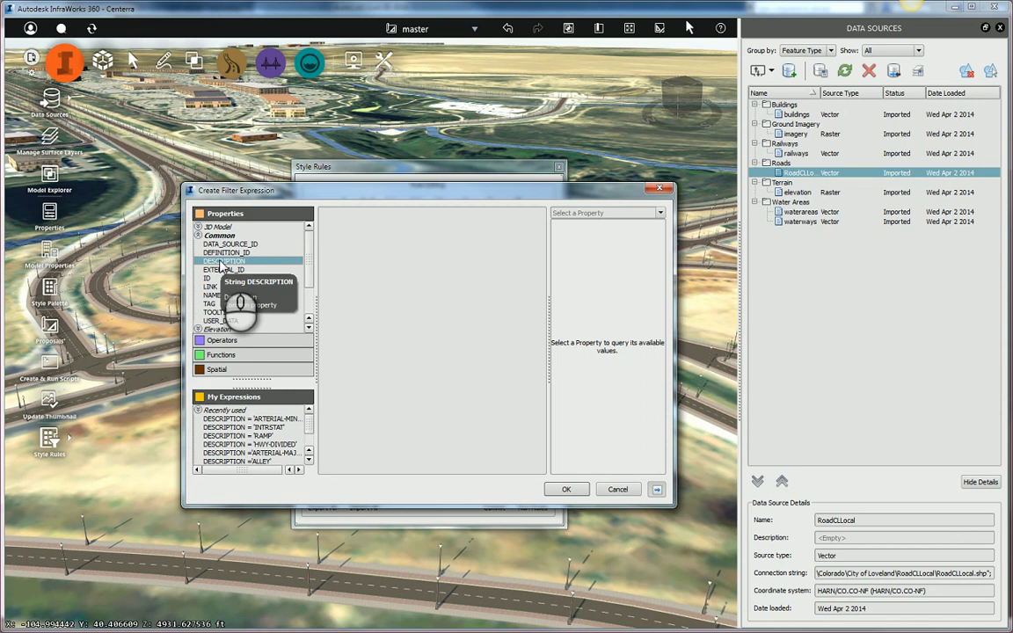
click(224, 261)
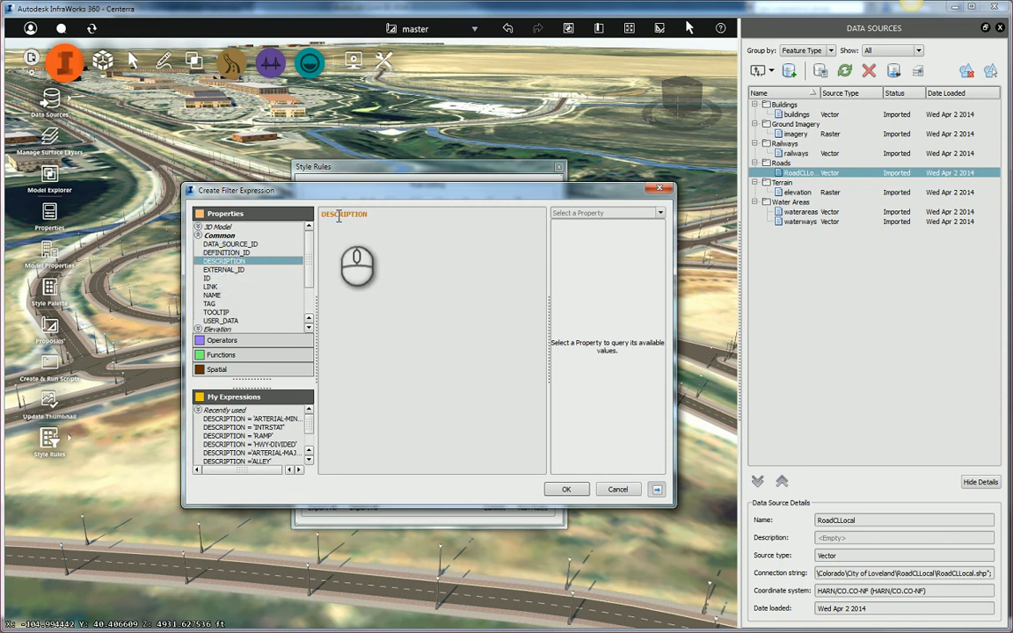
mouse_move(356, 264)
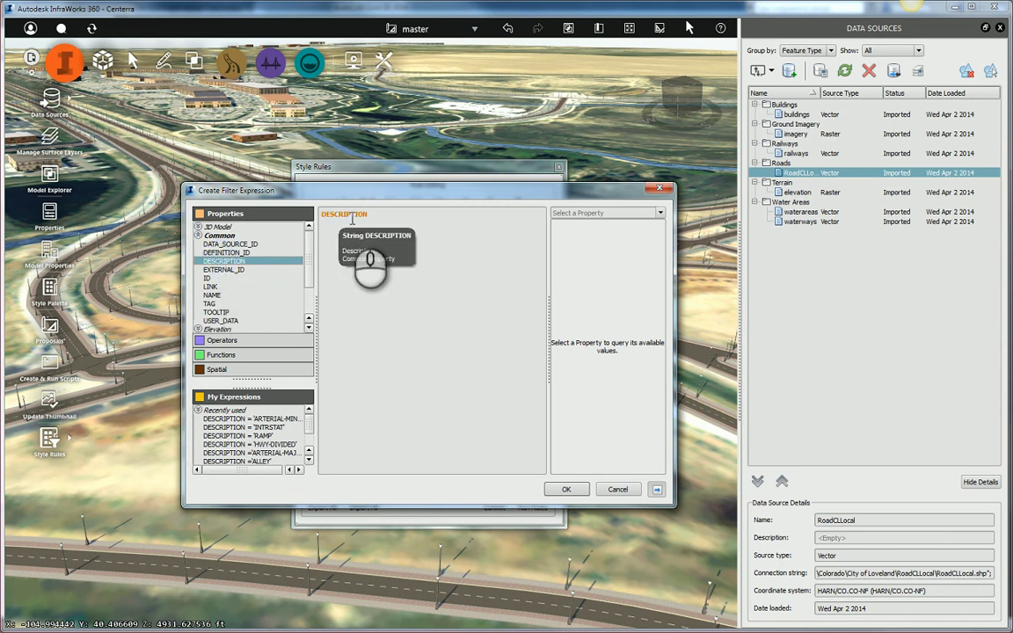
mouse_move(398, 264)
text( =)
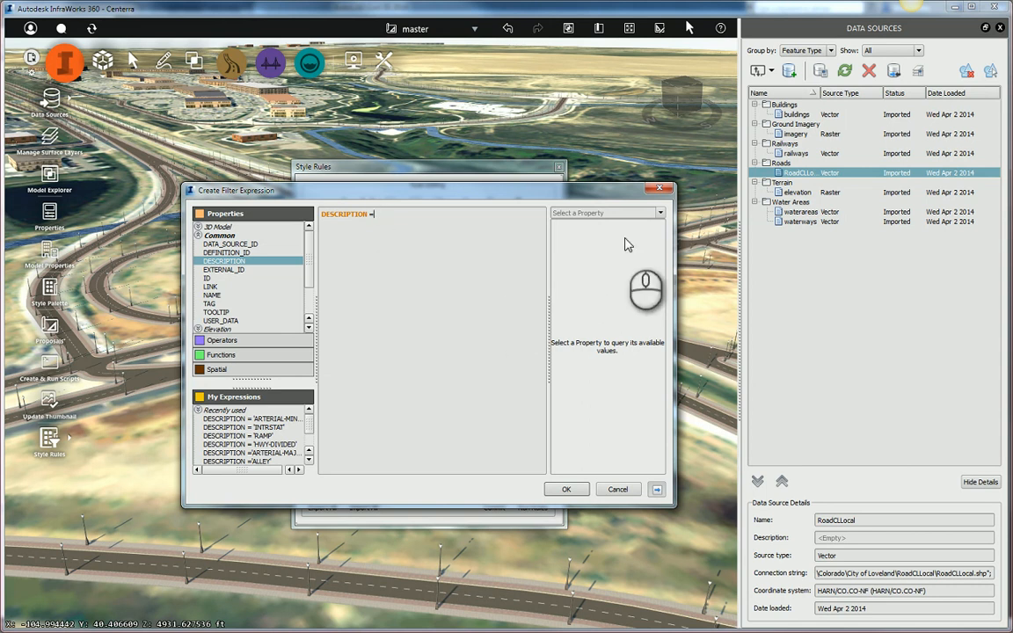
click(659, 213)
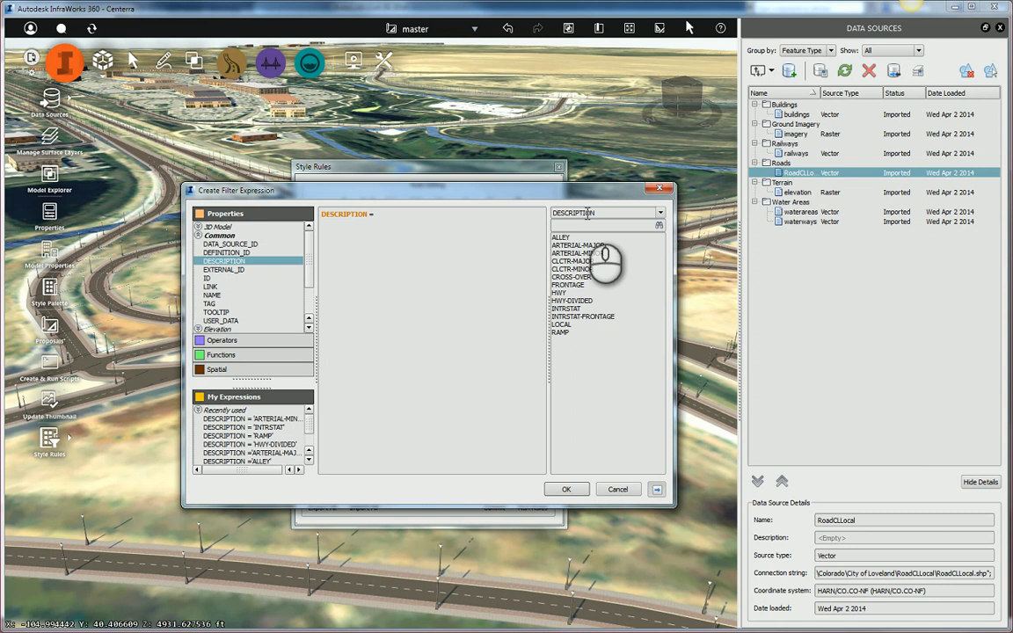
click(561, 324)
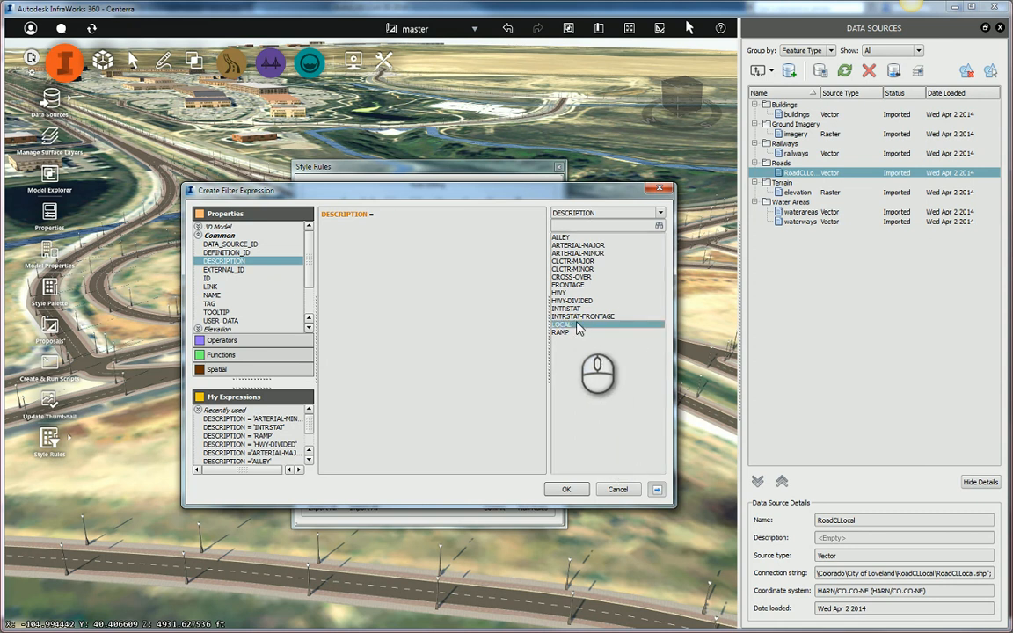
double_click(561, 324)
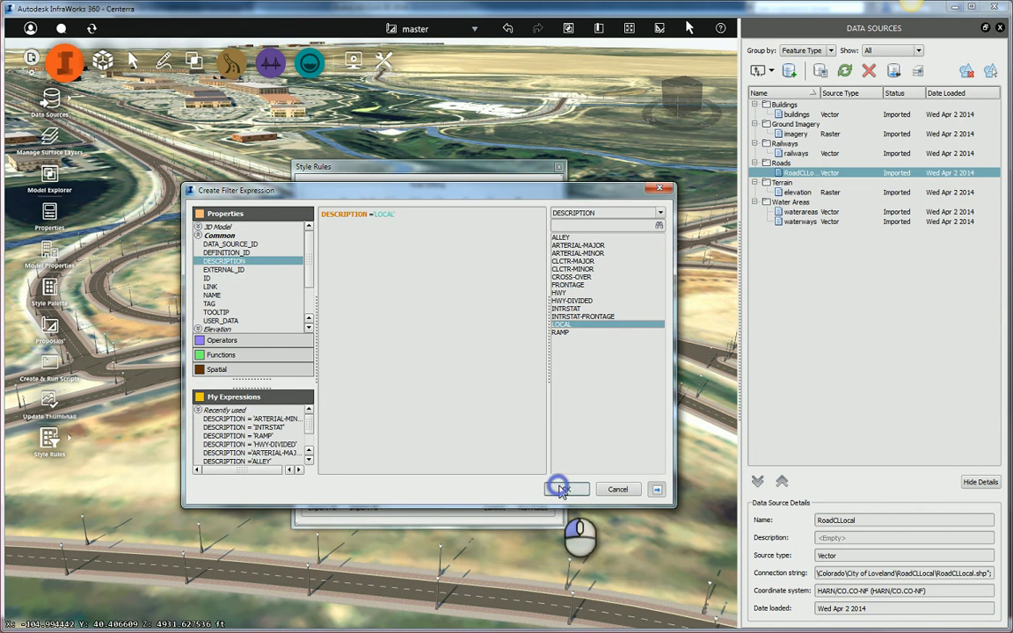
click(559, 489)
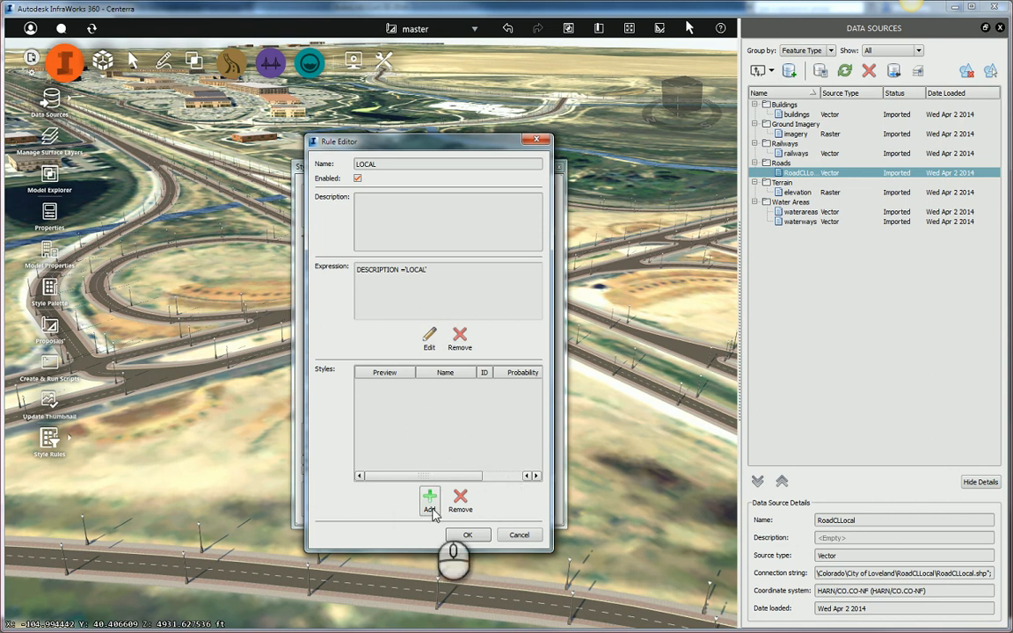
Step: Assign the Street/Sidewalk and Greenspace style to the LOCAL rule at probability 1.00
click(429, 497)
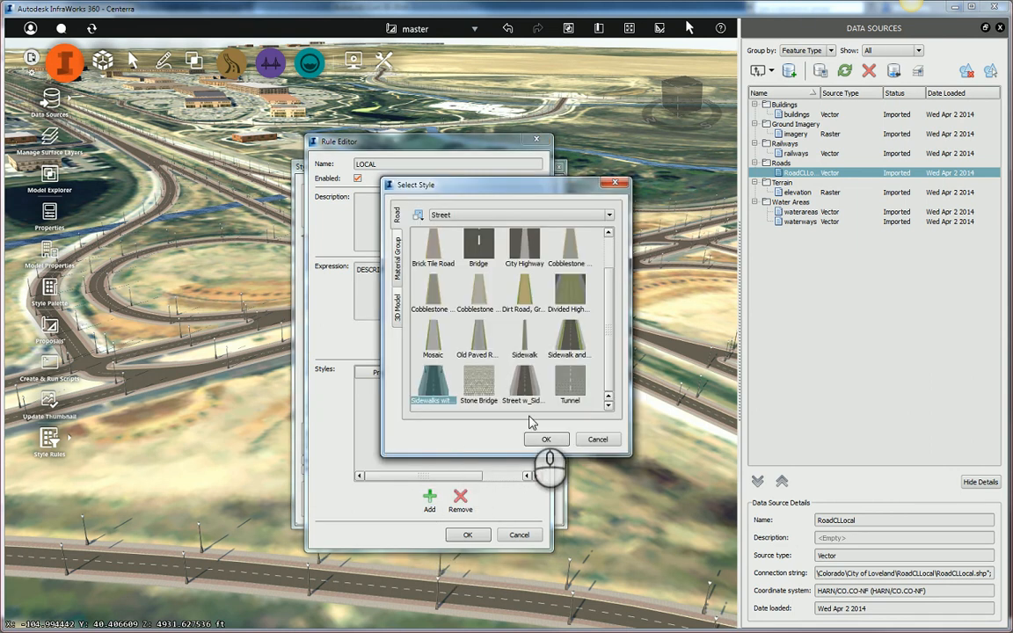
click(570, 334)
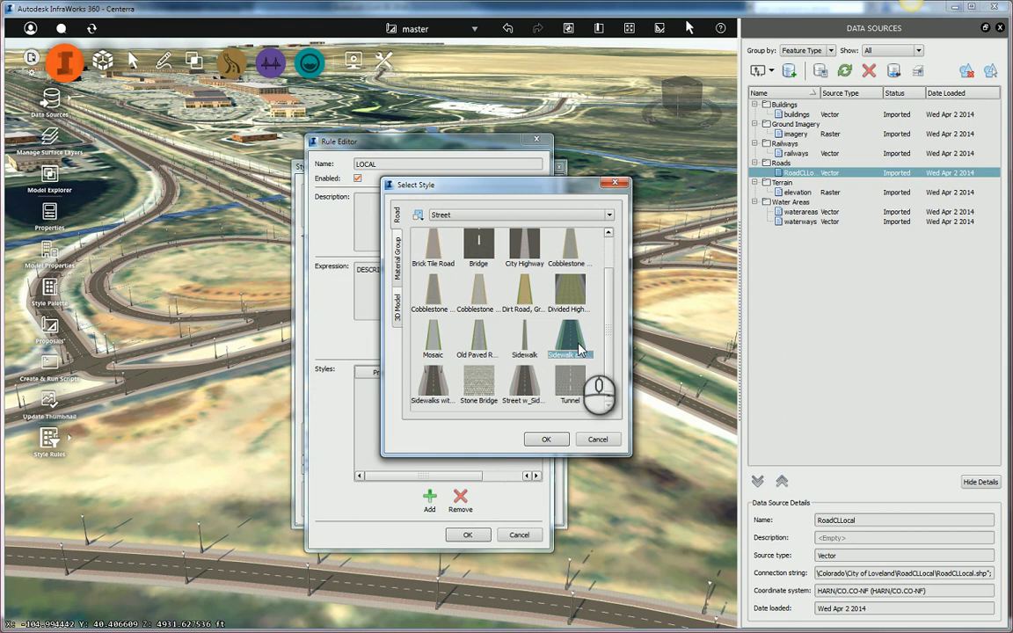
click(546, 438)
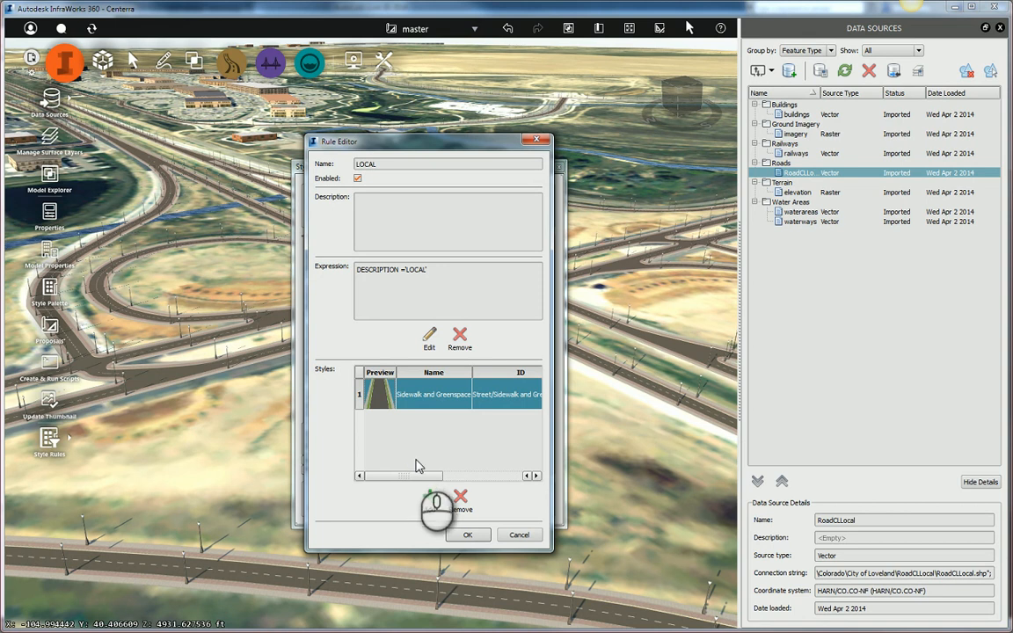
drag(418, 476, 515, 475)
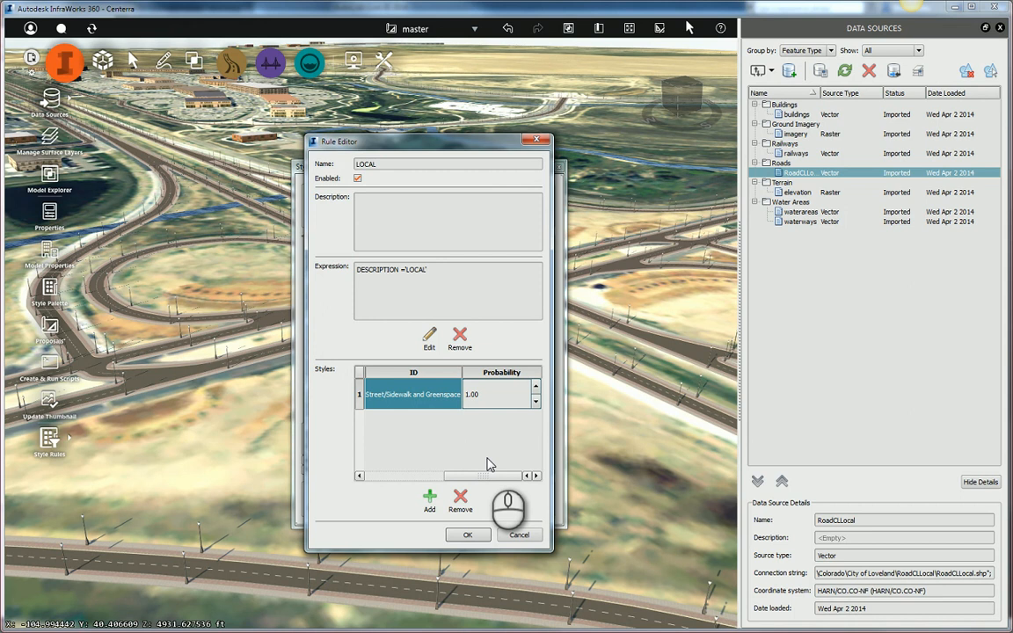
mouse_move(515, 459)
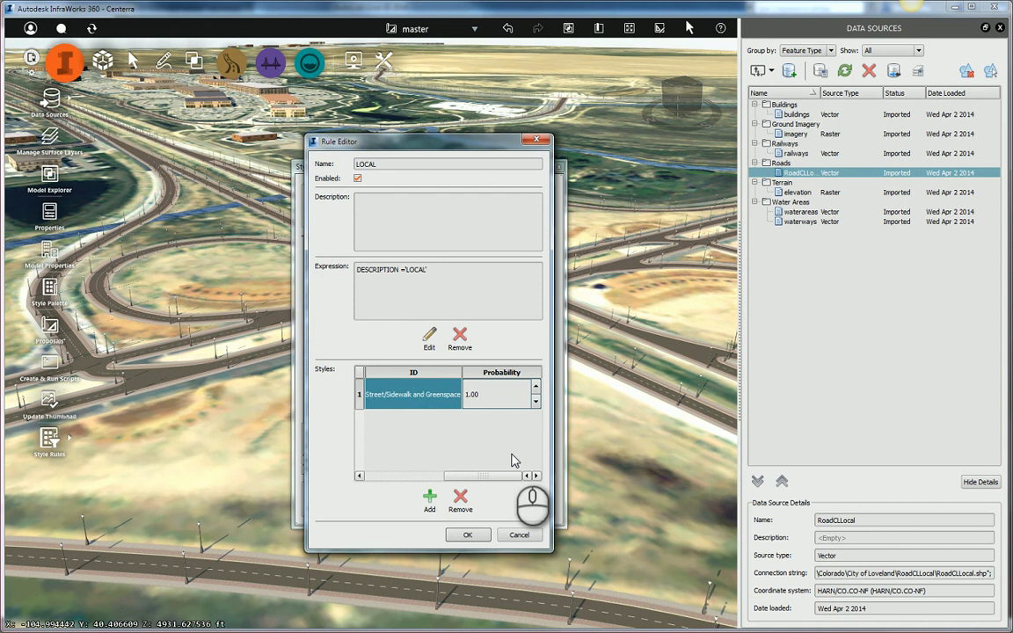
mouse_move(514, 479)
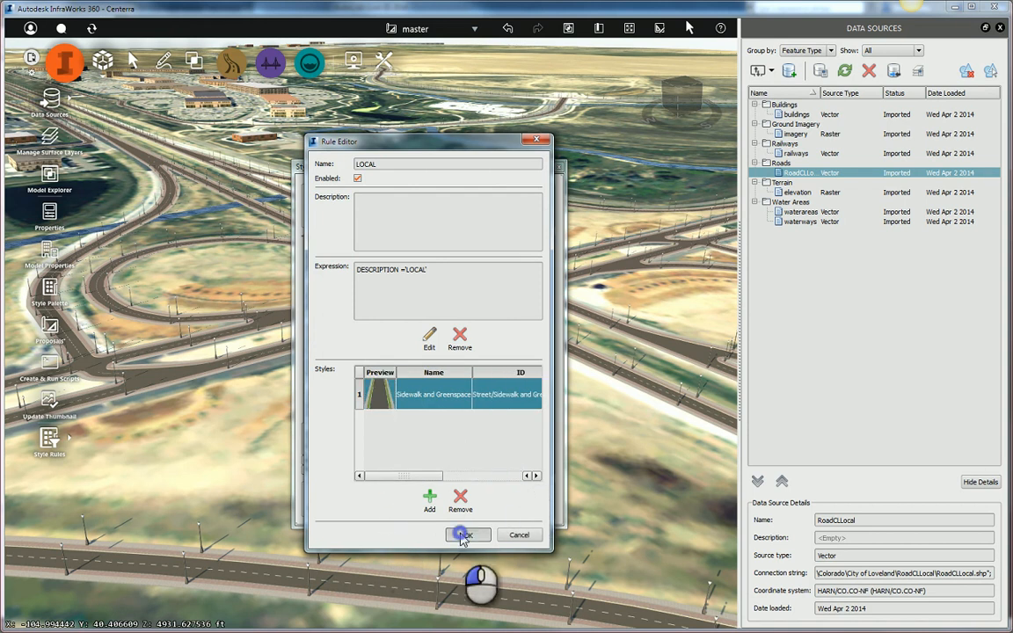
Step: Save the LOCAL rule so it appears in the Roads style rules list
click(466, 535)
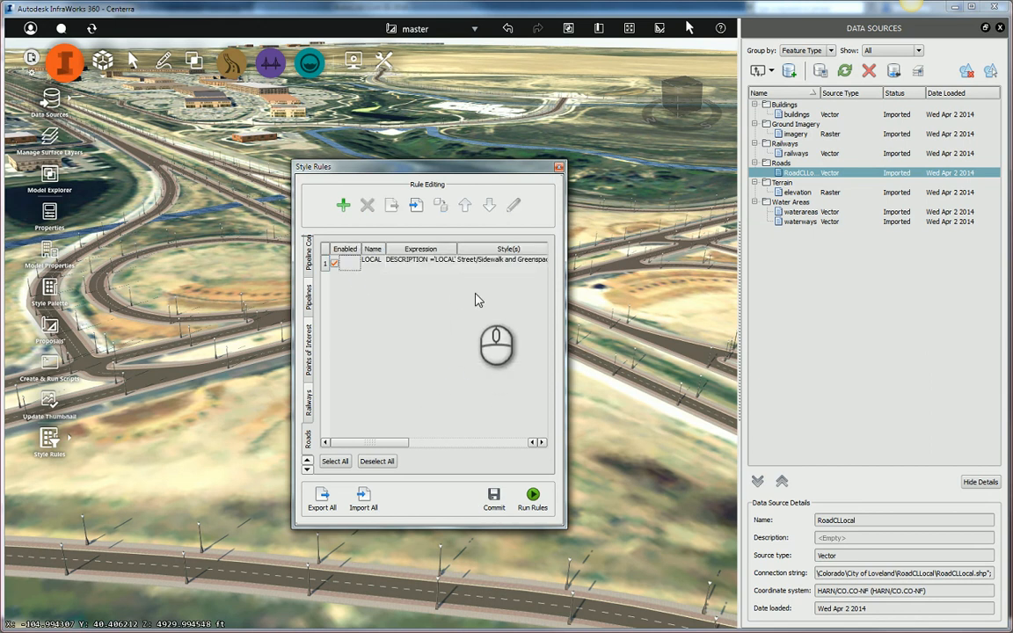
mouse_move(414, 363)
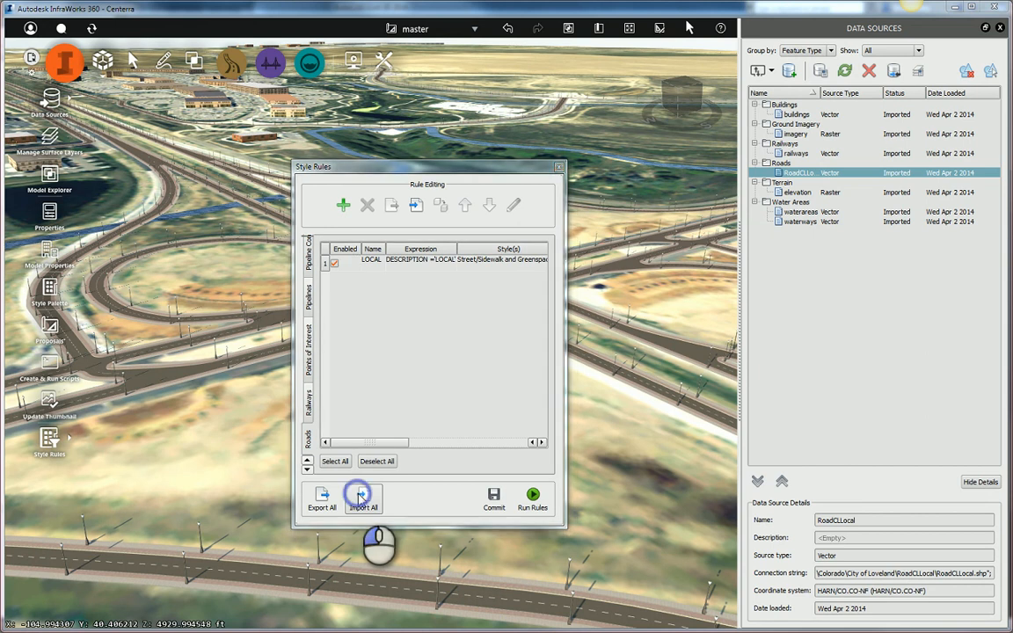
Step: Import the saved rules file, adding Alley, HWY-DIVIDED, RAMP, INTRSTAT and others for seven Roads rules
click(362, 500)
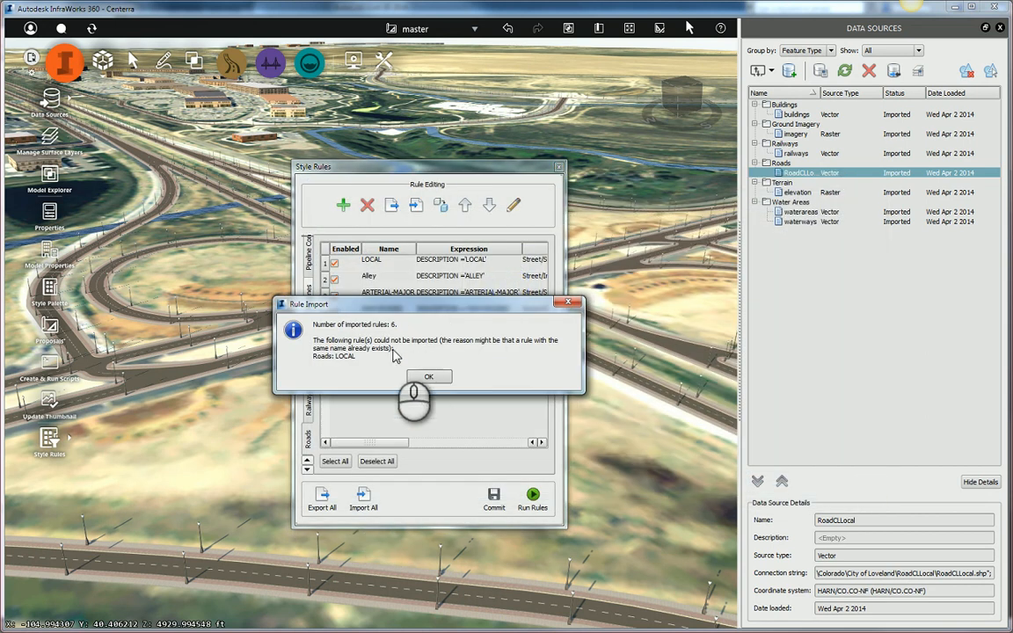
click(428, 377)
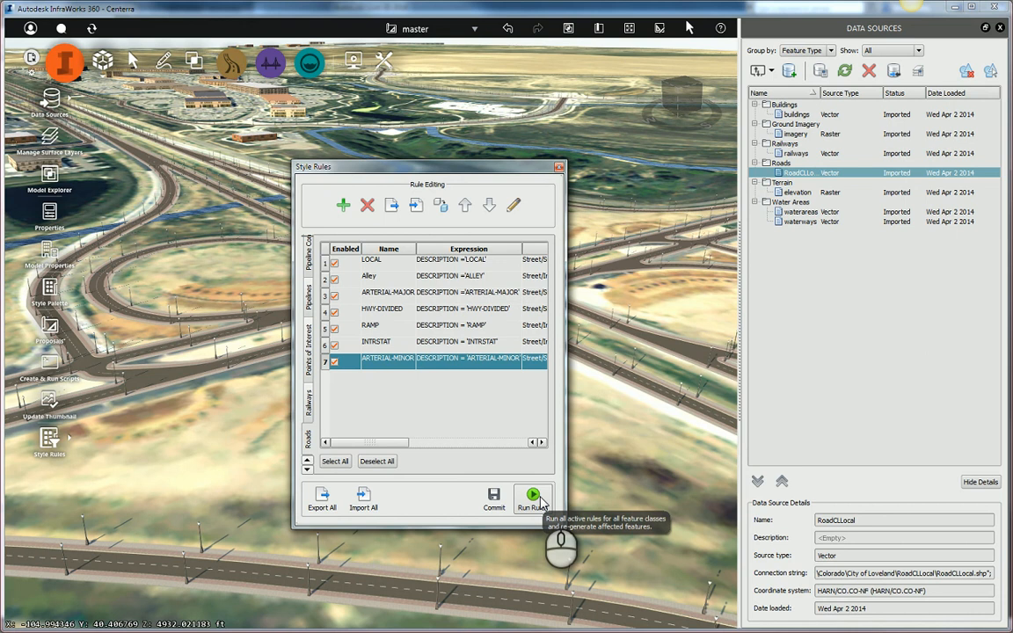
Step: Run all seven Roads style rules so the model's roads regenerate with their class styles
click(532, 497)
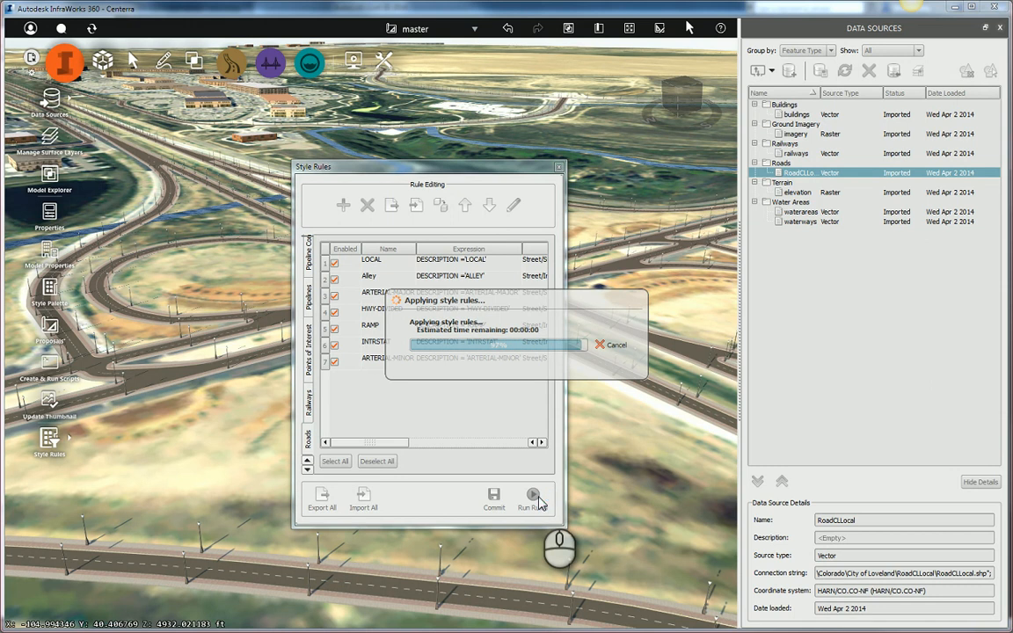
click(532, 496)
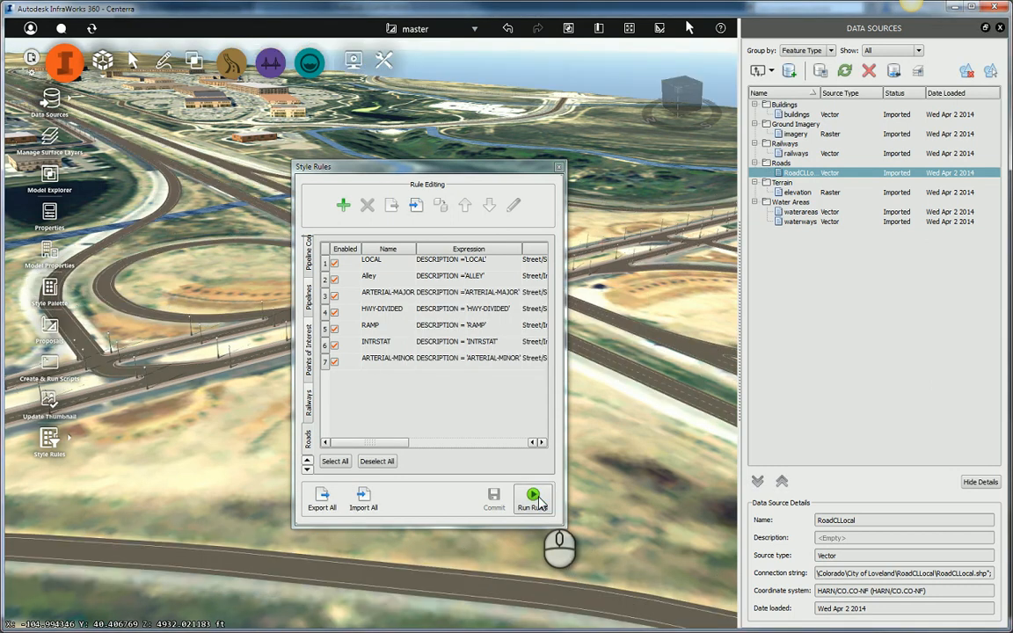
click(533, 497)
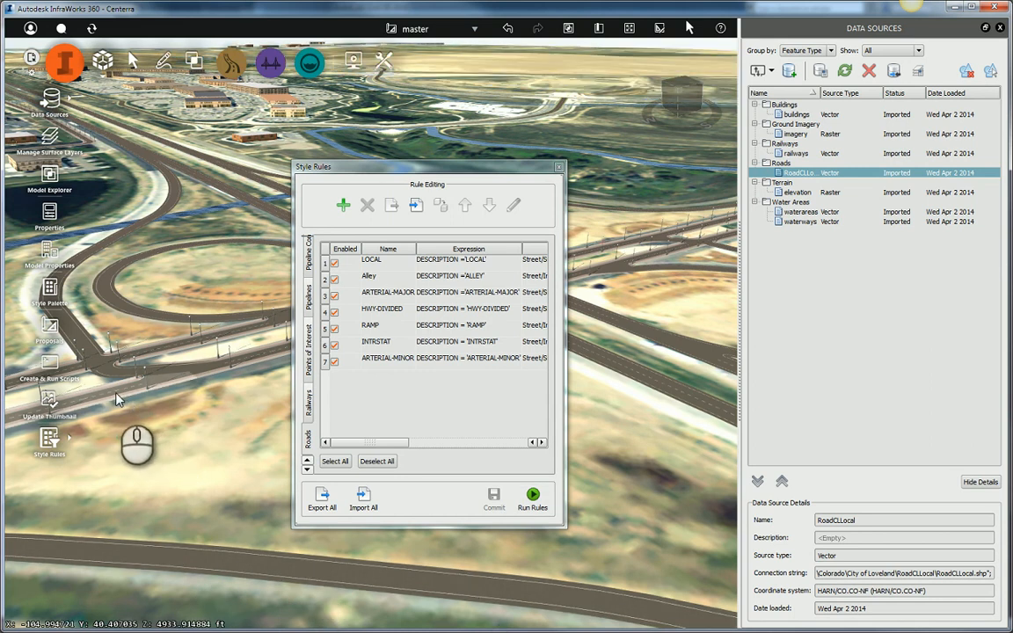
mouse_move(169, 390)
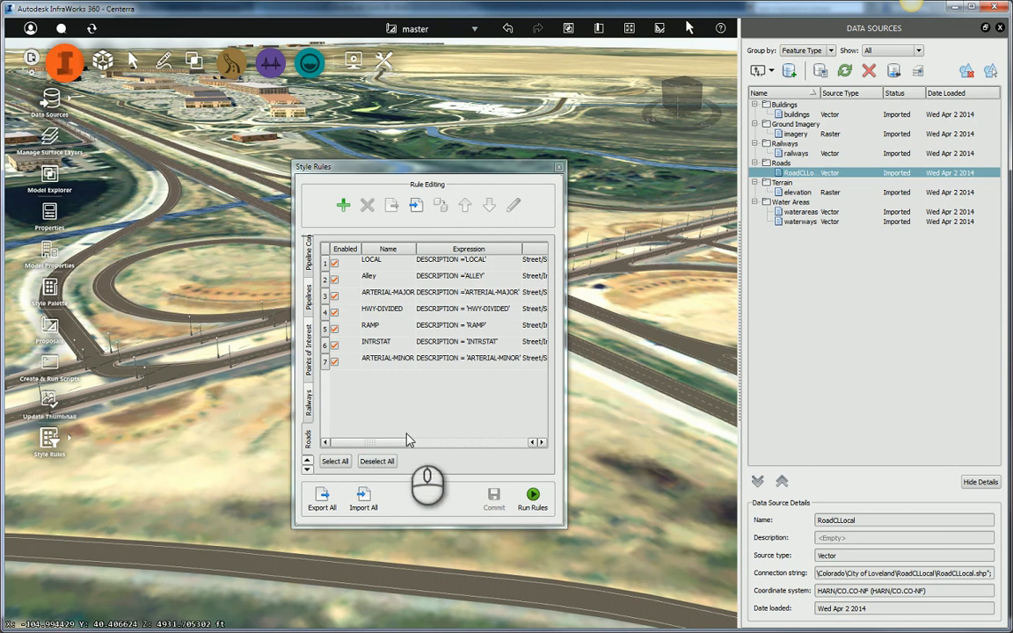
mouse_move(437, 525)
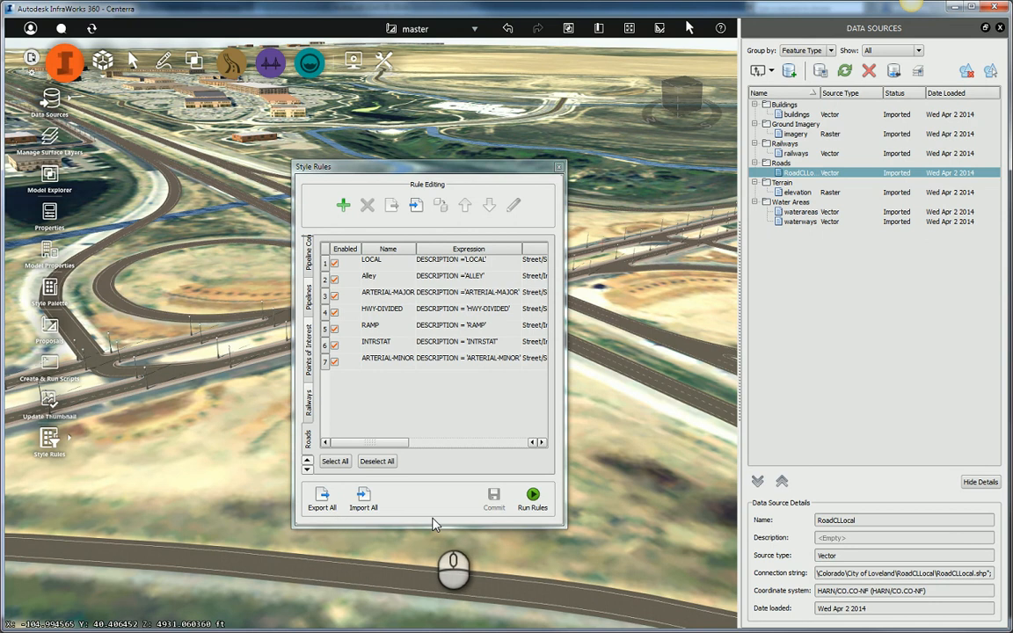
mouse_move(422, 245)
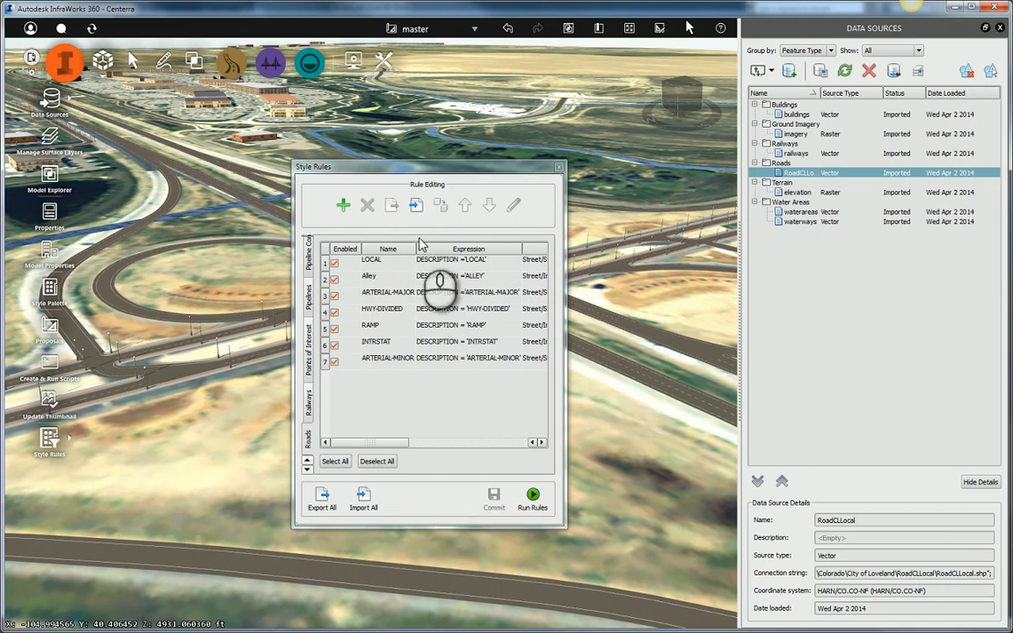
click(532, 495)
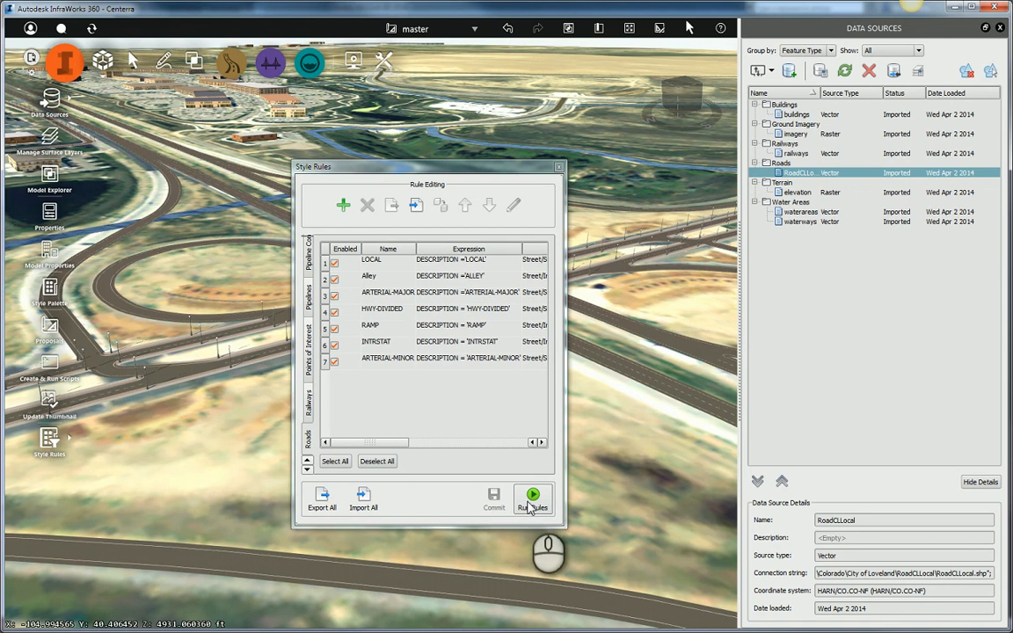
mouse_move(532, 502)
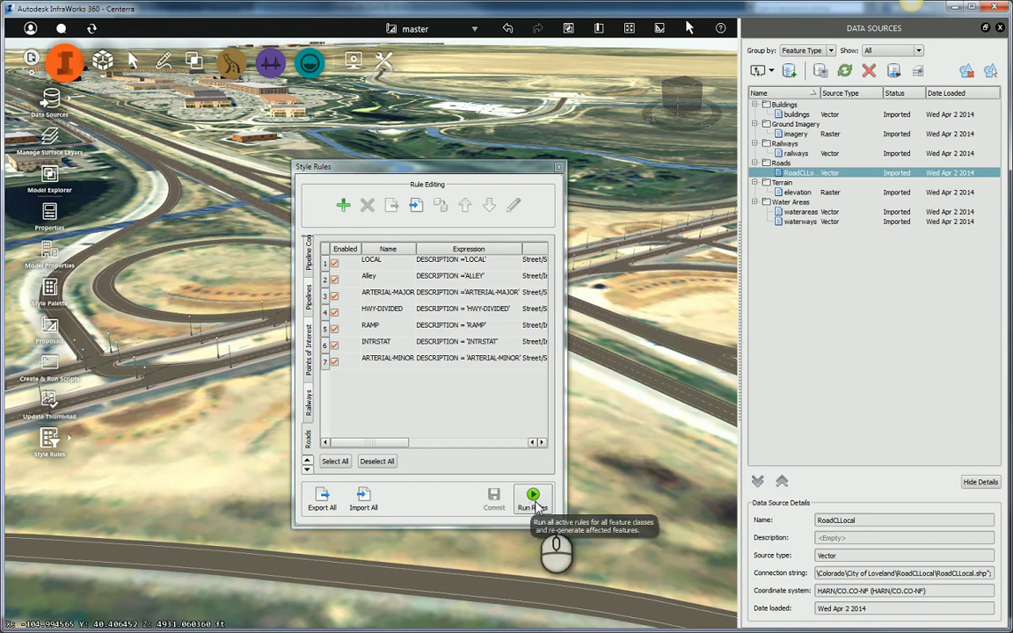